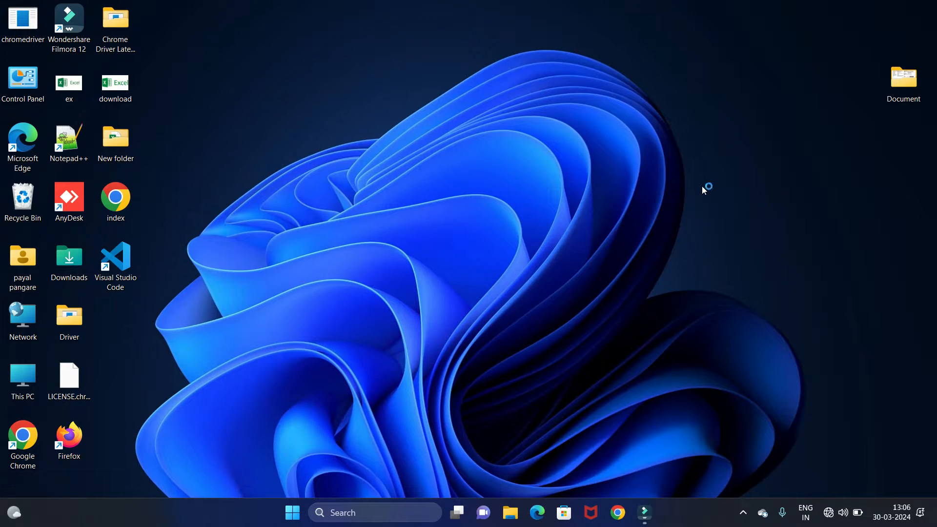
mouse_move(704, 191)
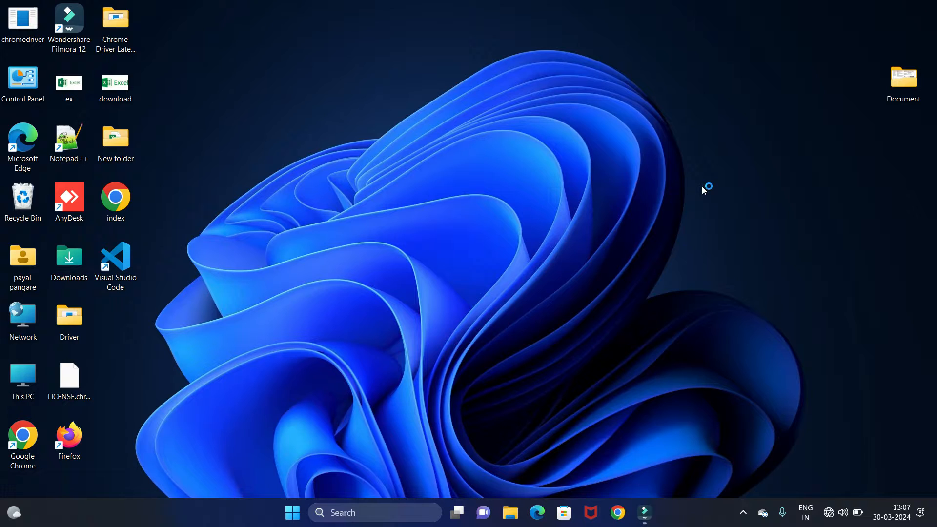
mouse_move(704, 190)
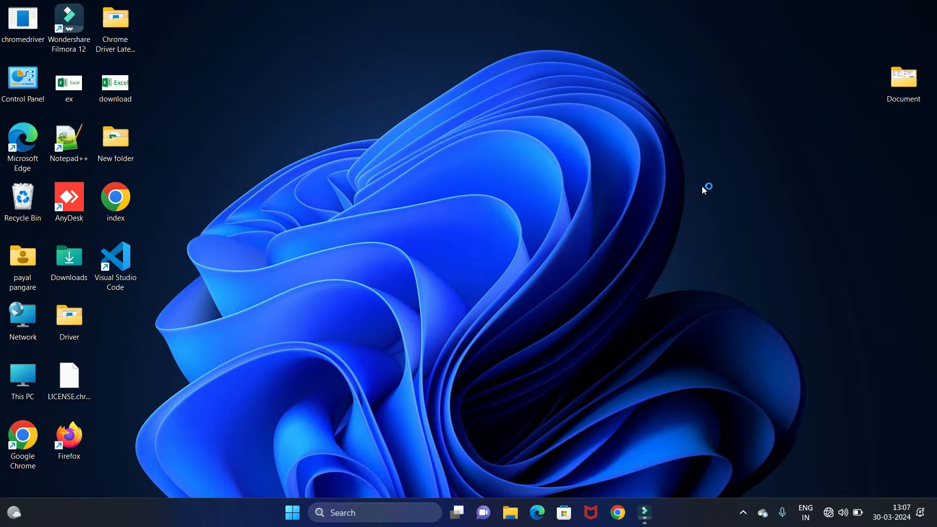
mouse_move(703, 190)
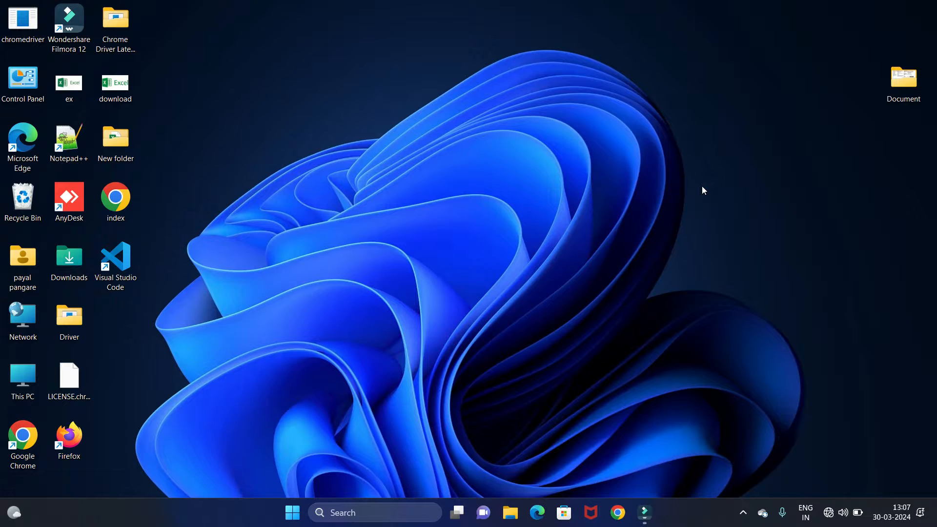
mouse_move(363, 492)
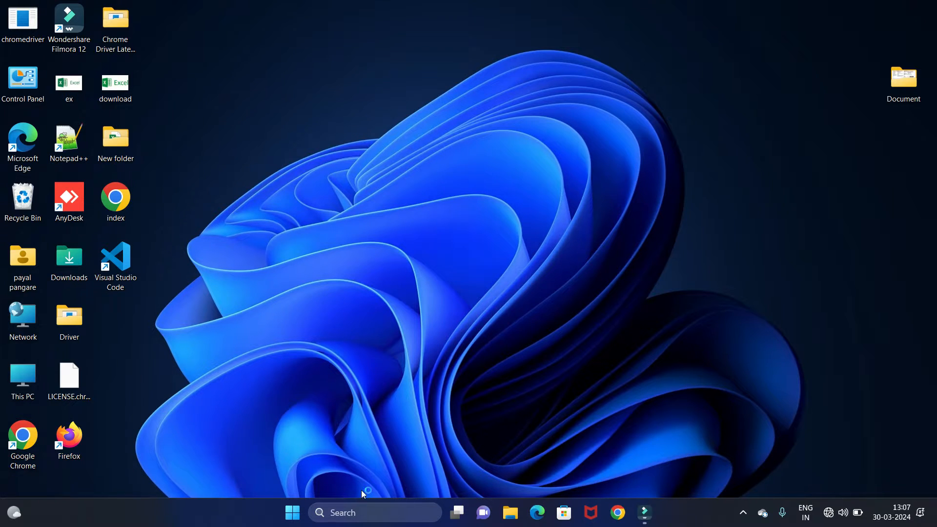
Step: Launch Notepad from the Start menu's recent apps
click(375, 512)
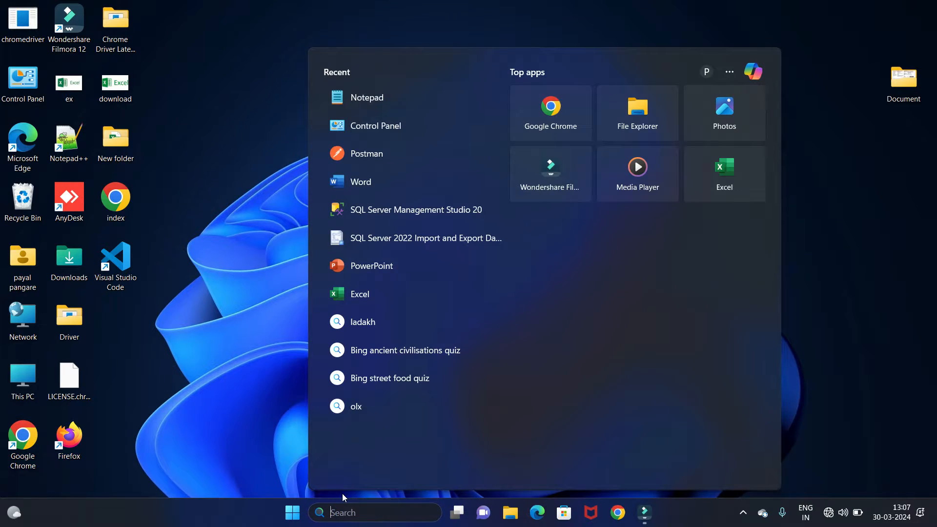
click(366, 96)
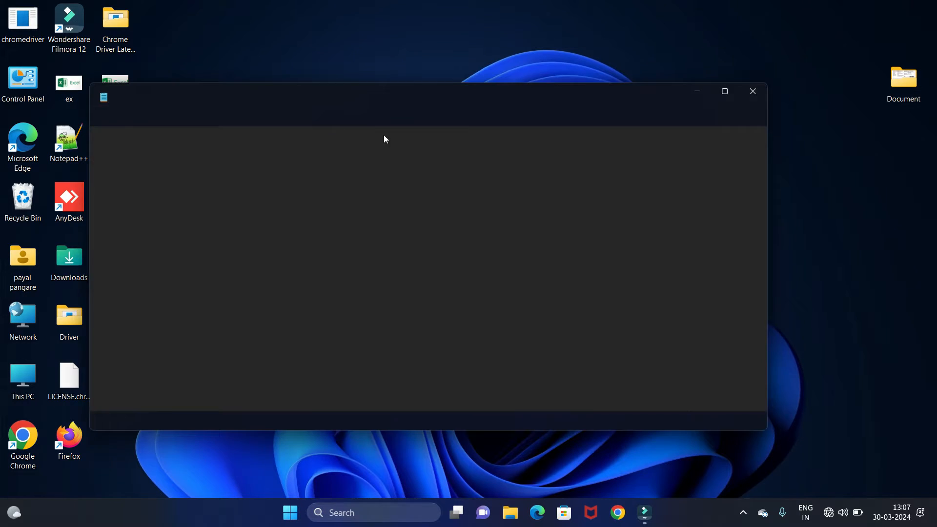
Step: Write the HTML, HEAD and BODY opening tags with their matching closing tags
text(<a)
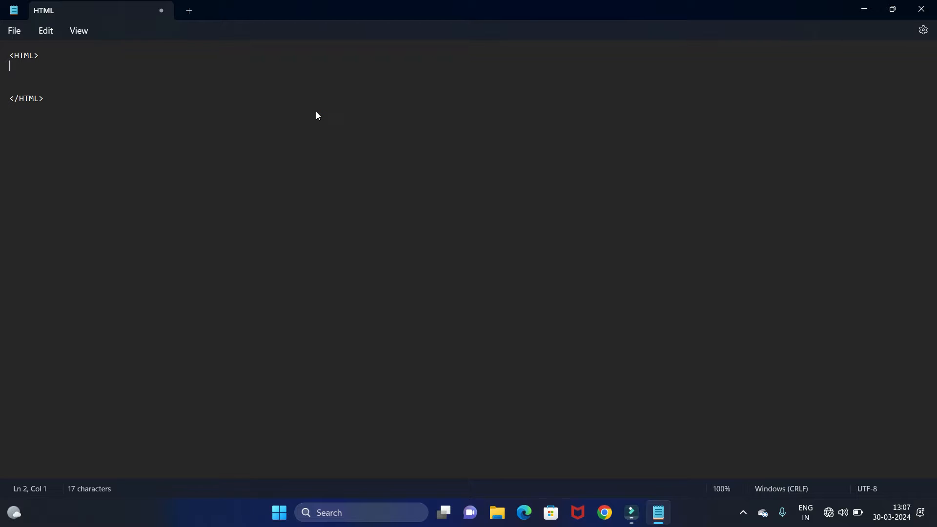
mouse_move(316, 112)
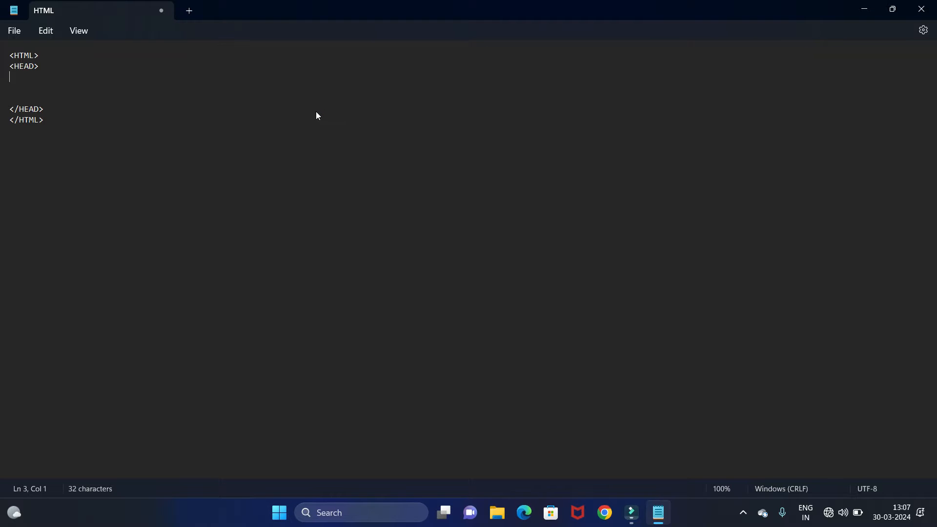
text(<BODY>)
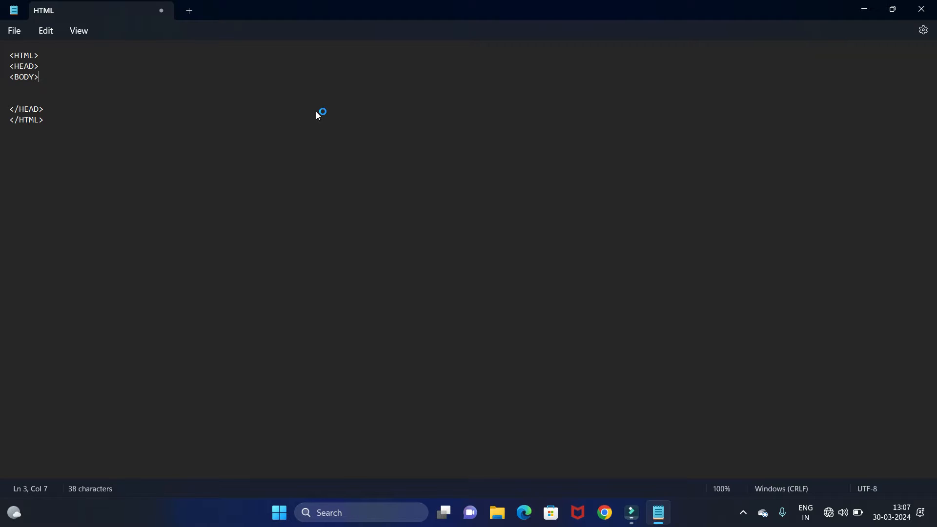
text(<)
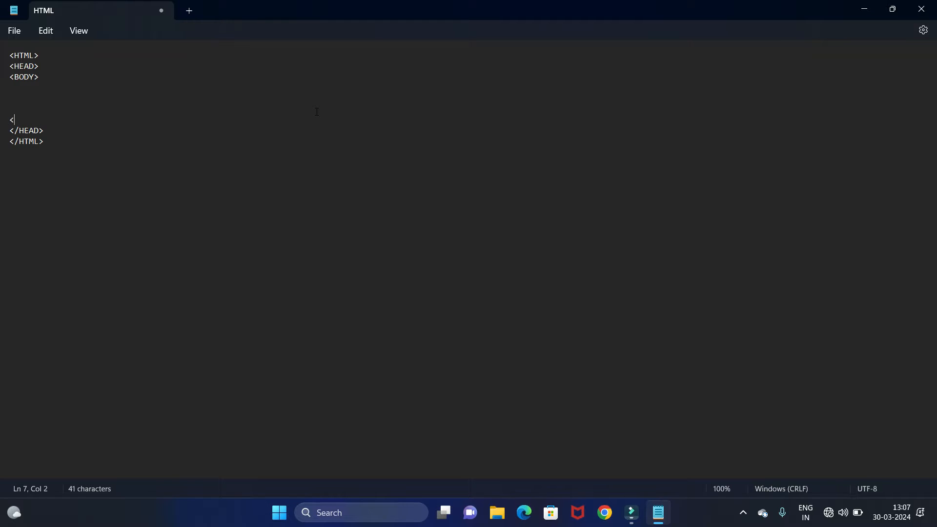
text(/BODY>)
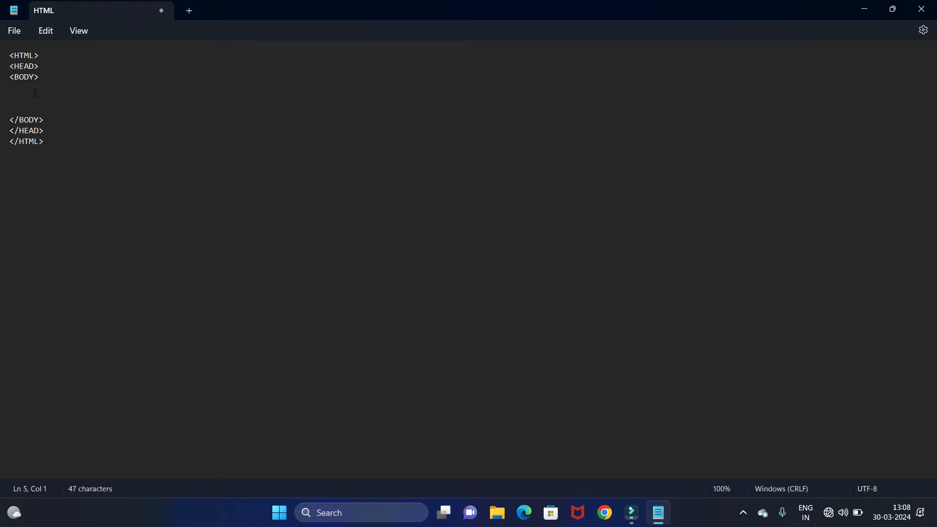
Step: Add an H1 heading 'HELLO WORLD' inside the body
click(9, 99)
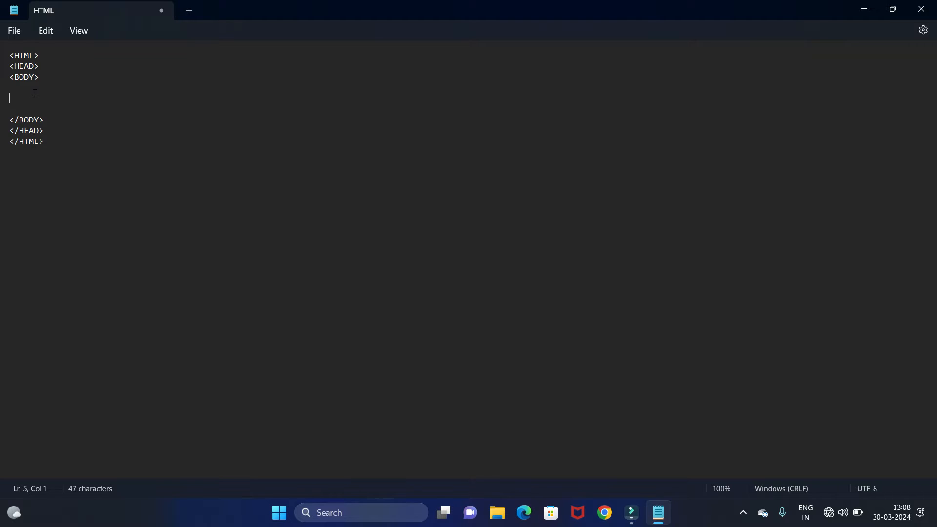
text(<H)
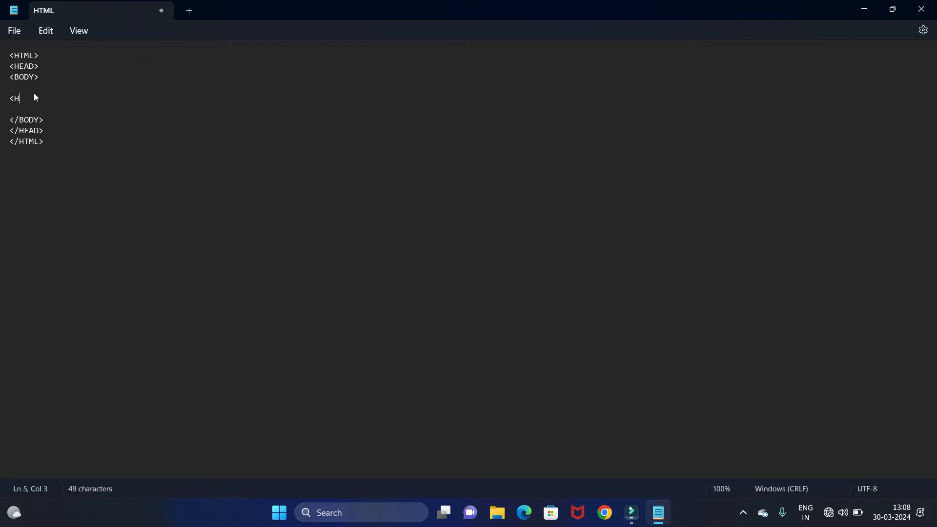
text(1>)
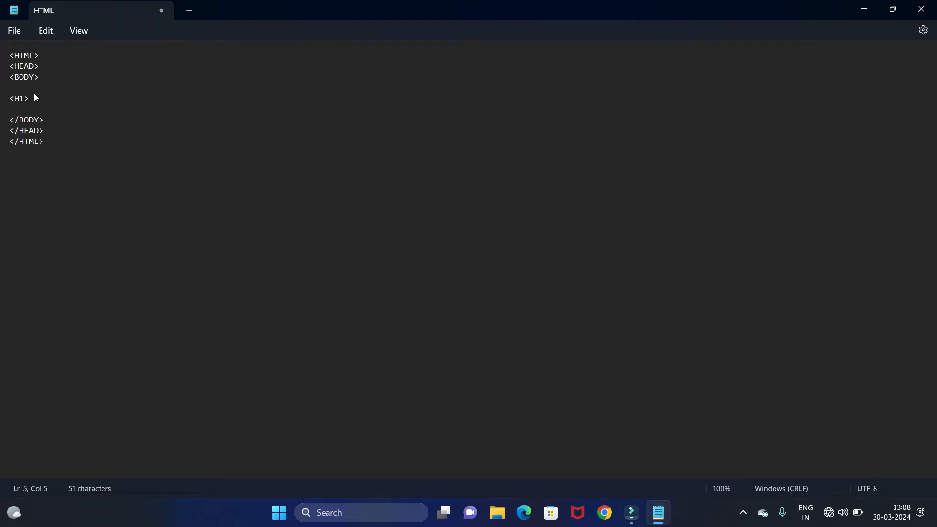
text(</H1>)
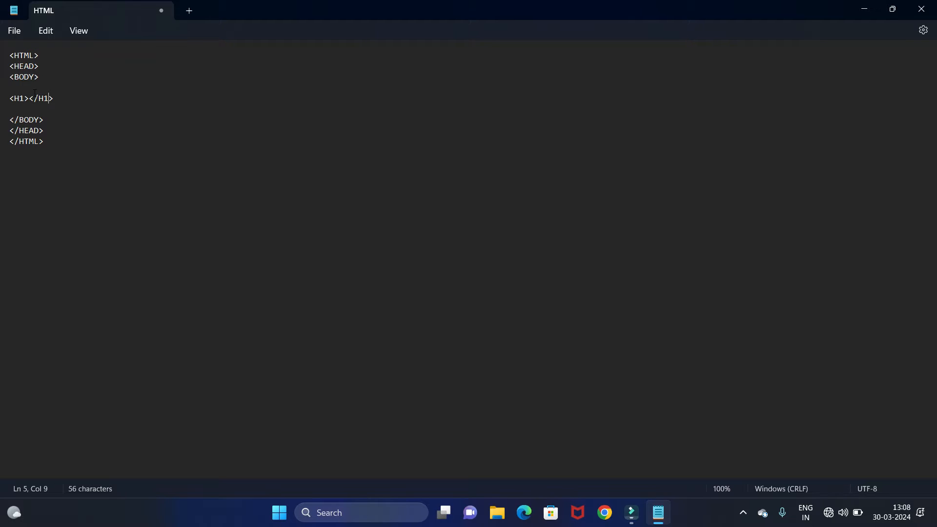
click(9, 87)
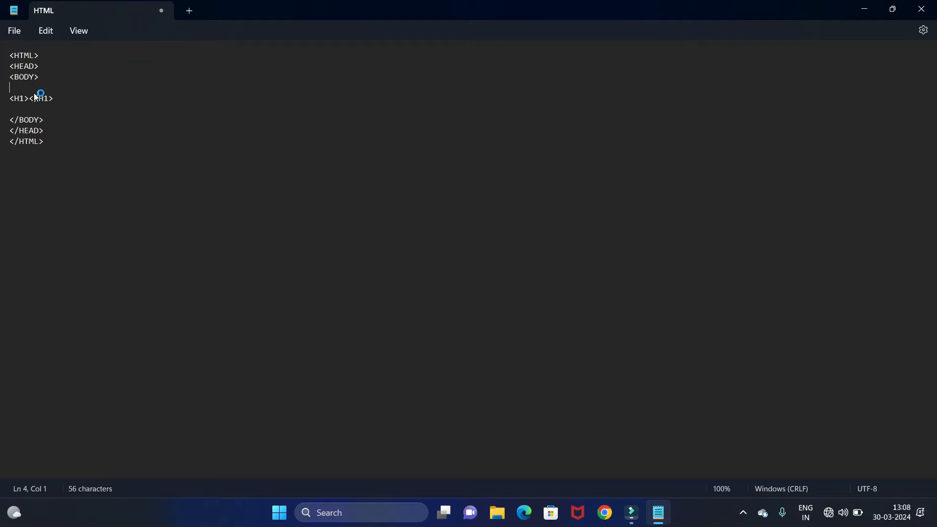
click(29, 98)
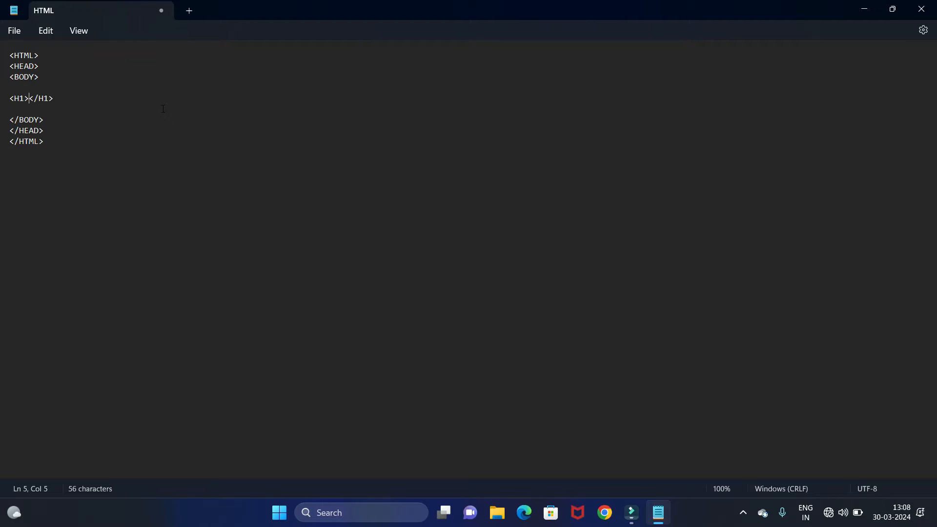
text(HELL)
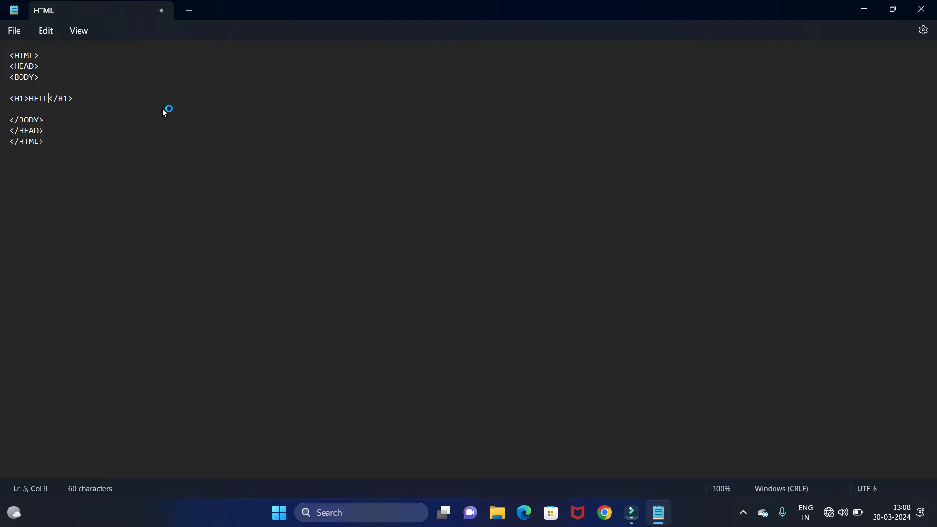
text(O WORLD)
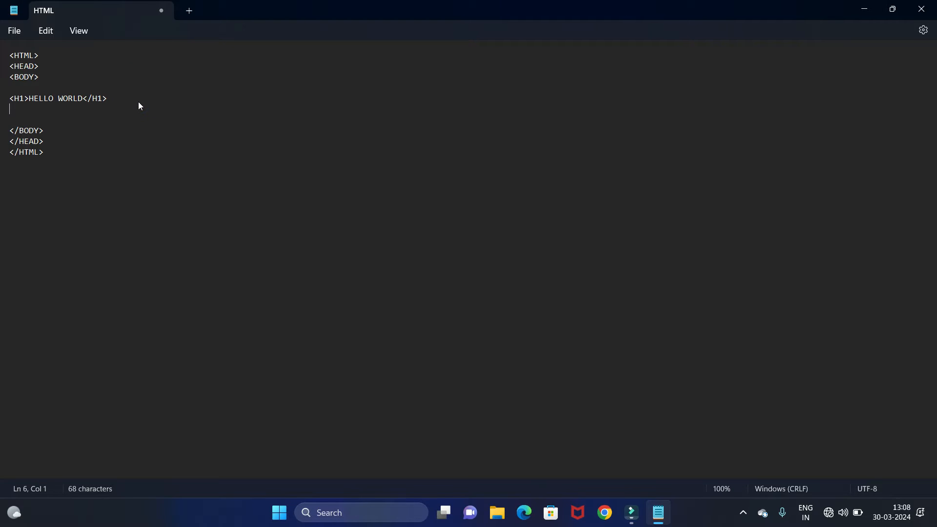
Step: Add an H2 heading 'WELCOME TO MY CHANNEL' below it
text(<H2)
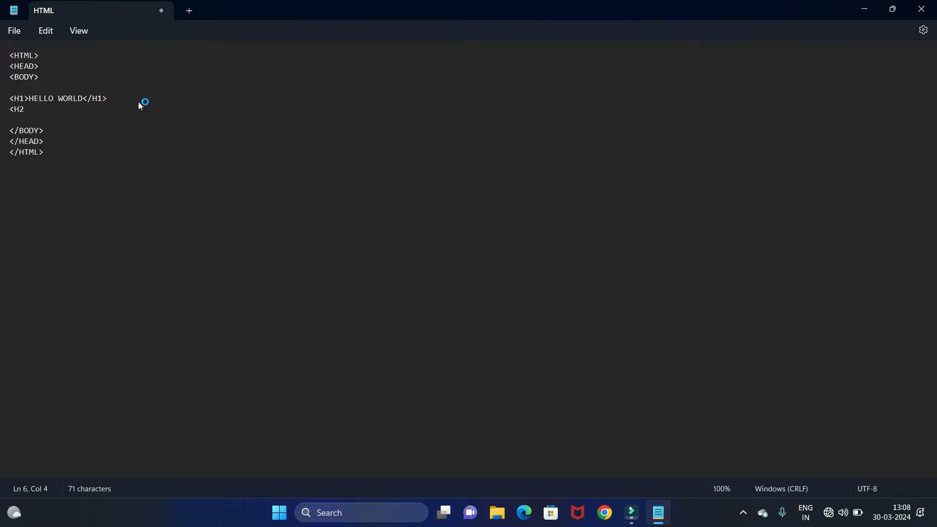
text(>)
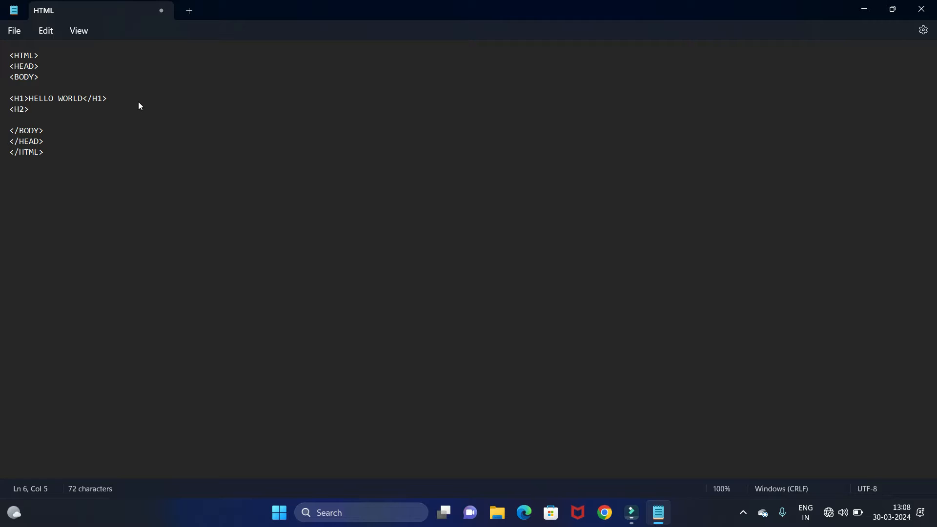
text(WELCOME)
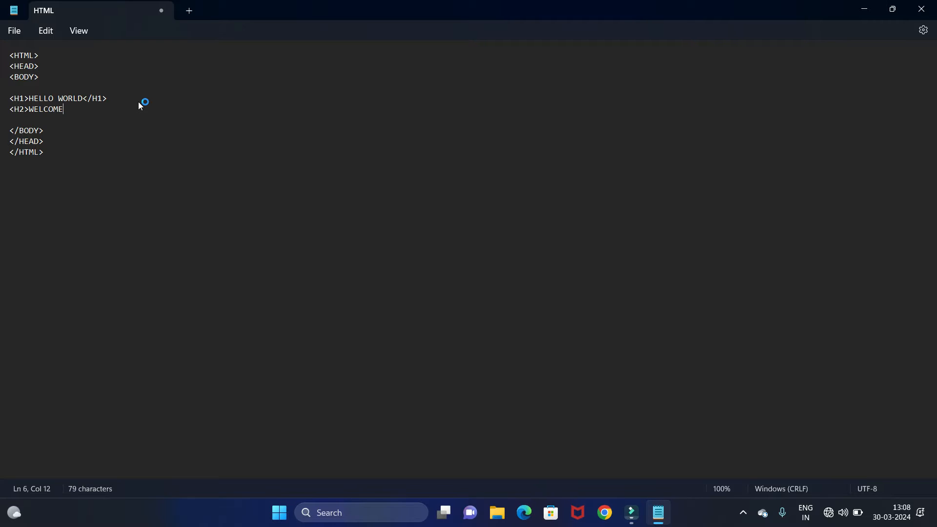
text(TO MY)
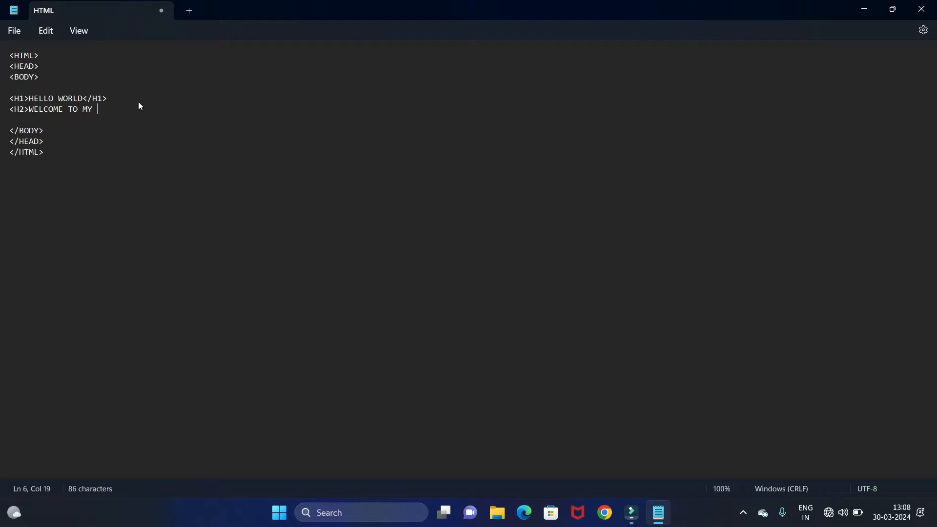
text(CHANNEL<)
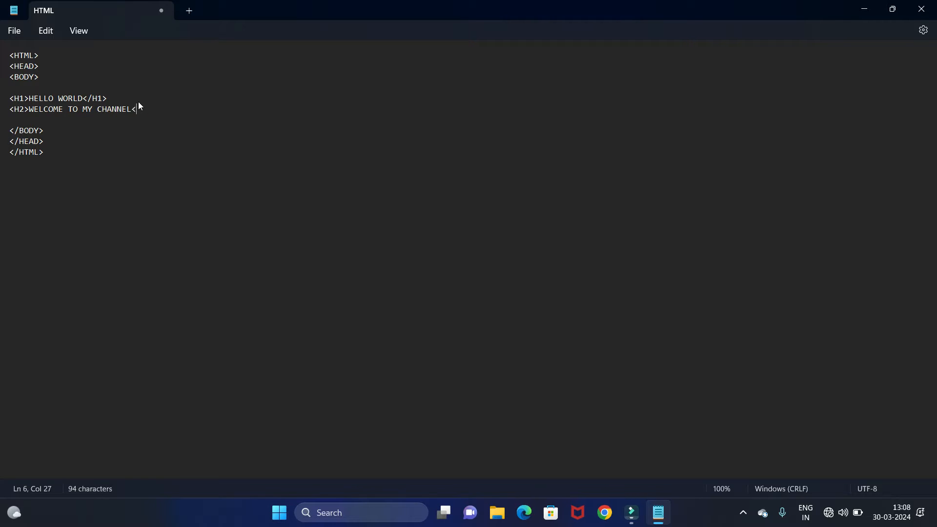
text(/H2)
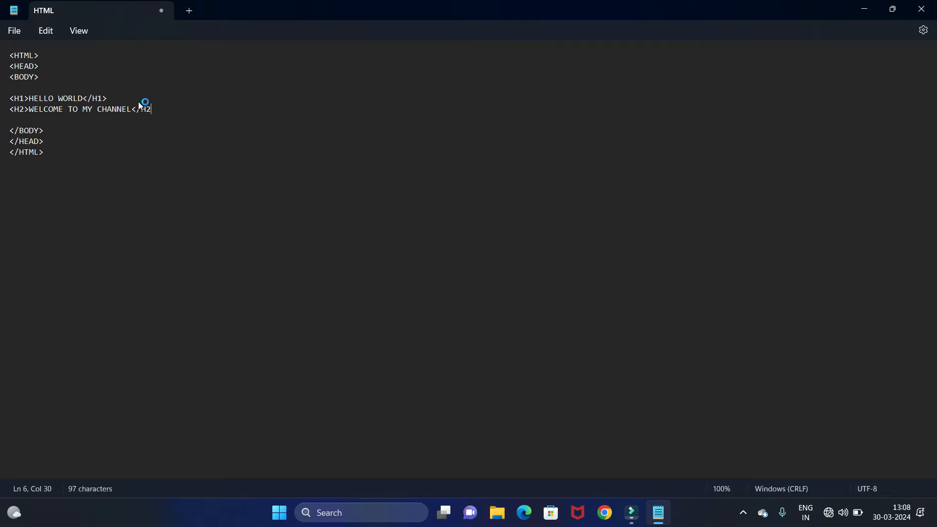
text(>)
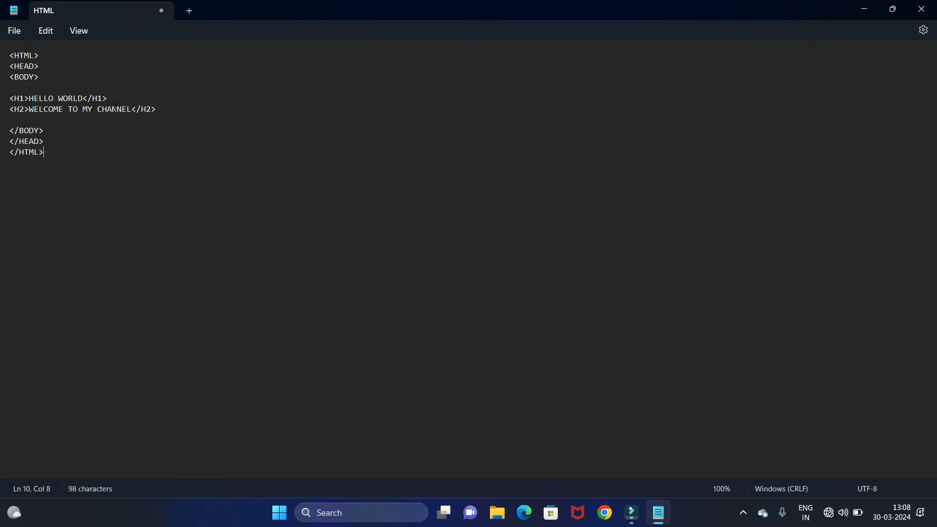
Step: Save the code to the Desktop as HELLO.HTML with the All files type
click(14, 30)
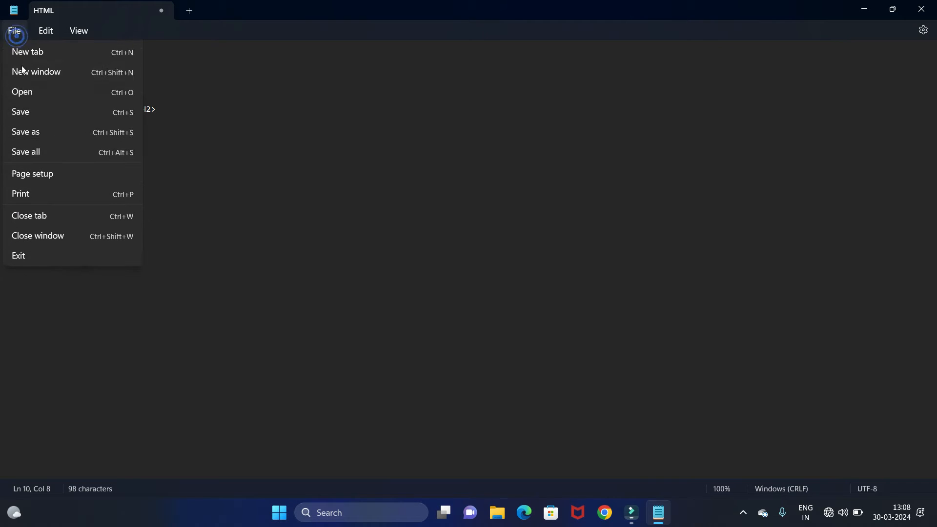
click(25, 132)
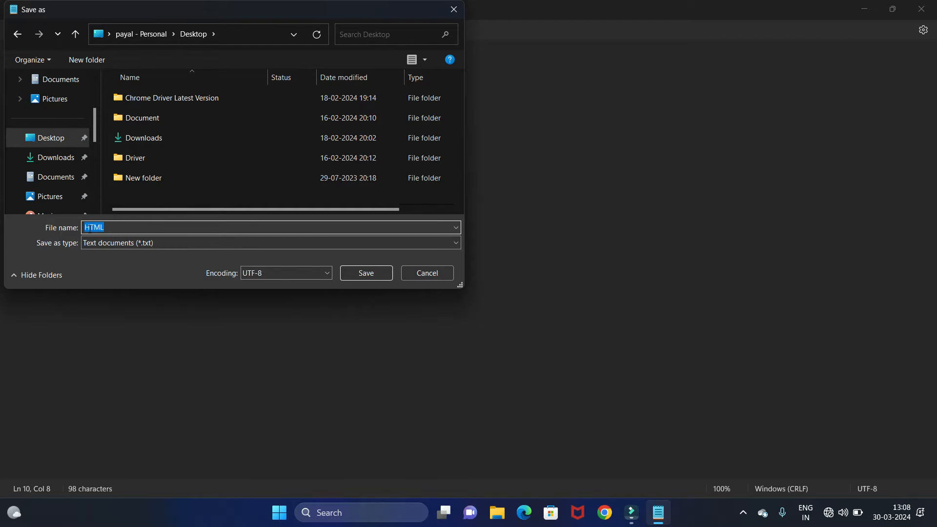
text(HELLO)
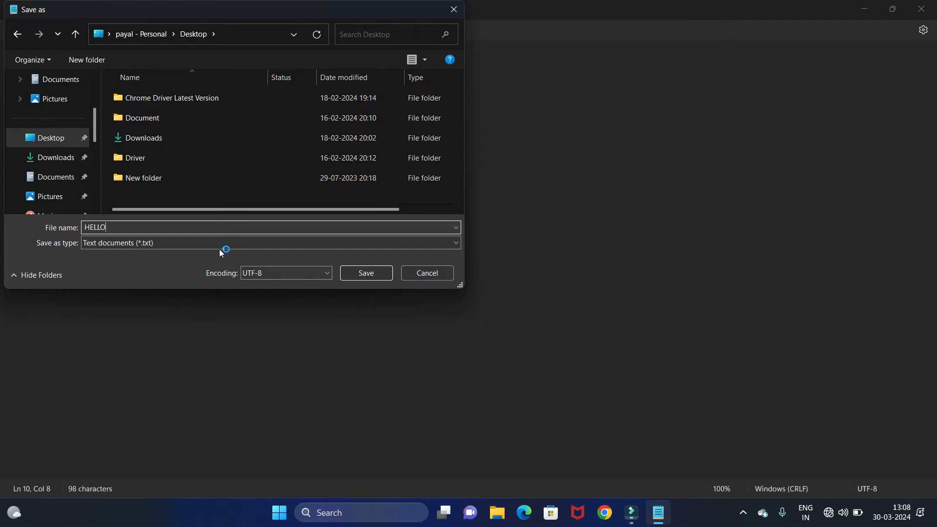
click(454, 243)
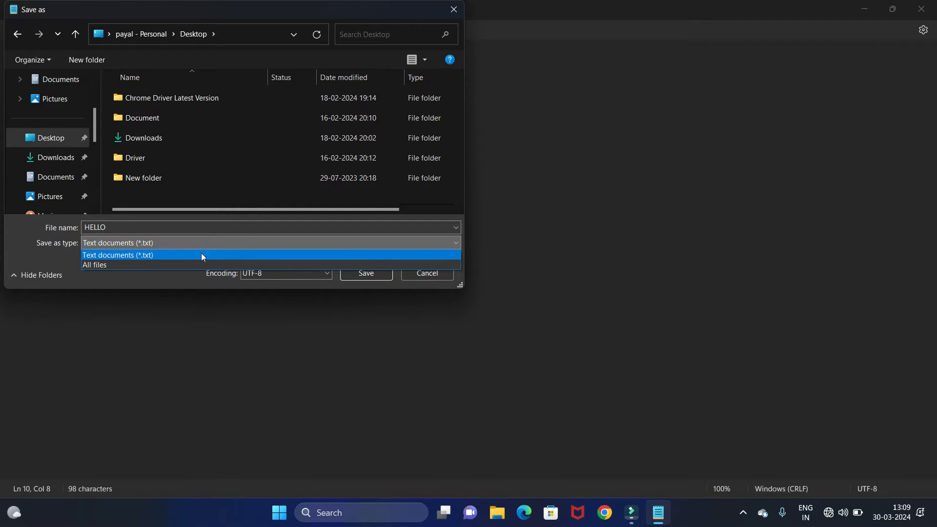
click(94, 264)
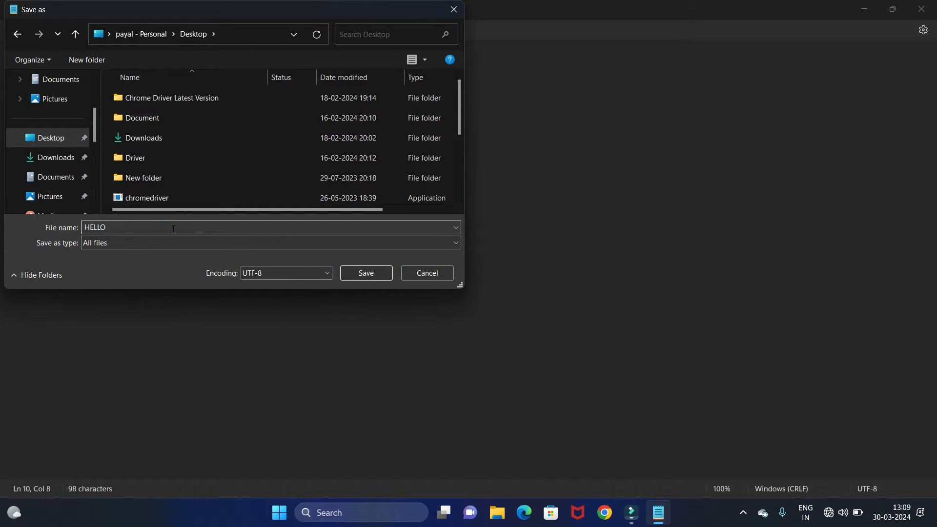
text(.TML)
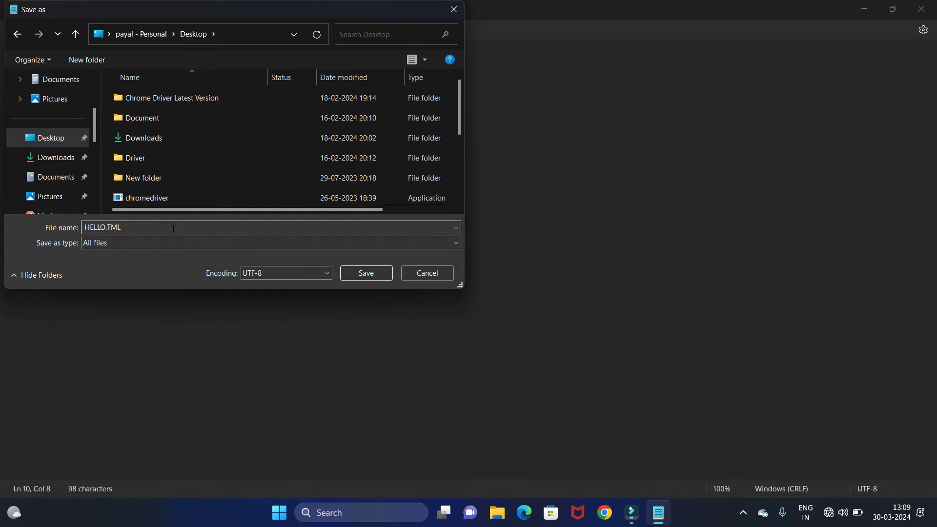
key(Backspace)
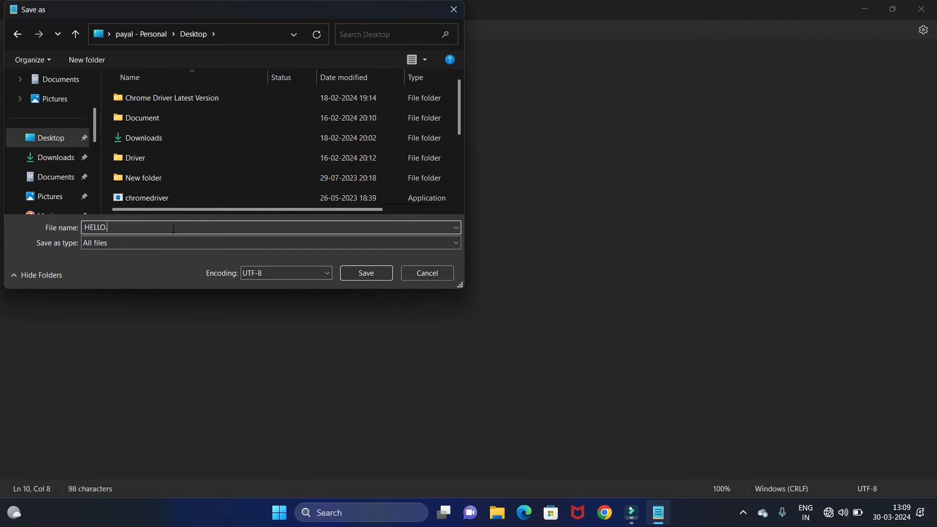
text(HTML)
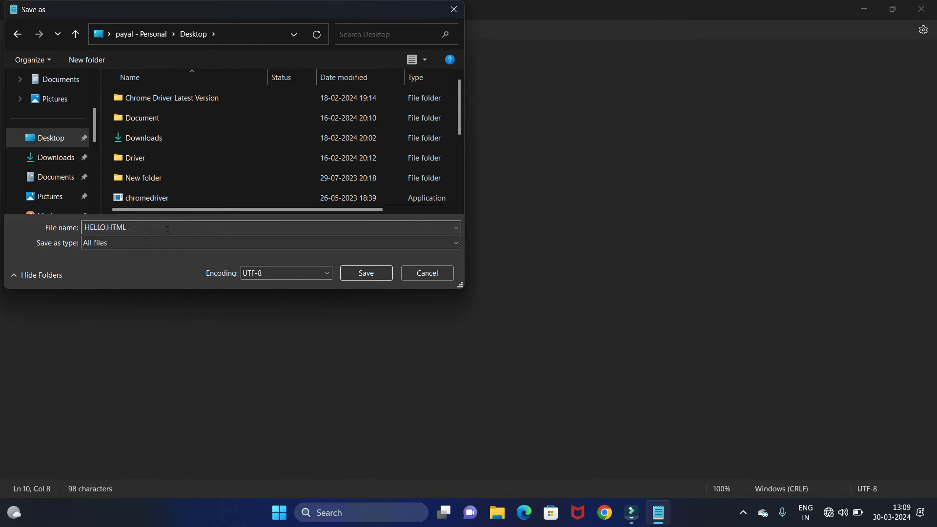
click(365, 273)
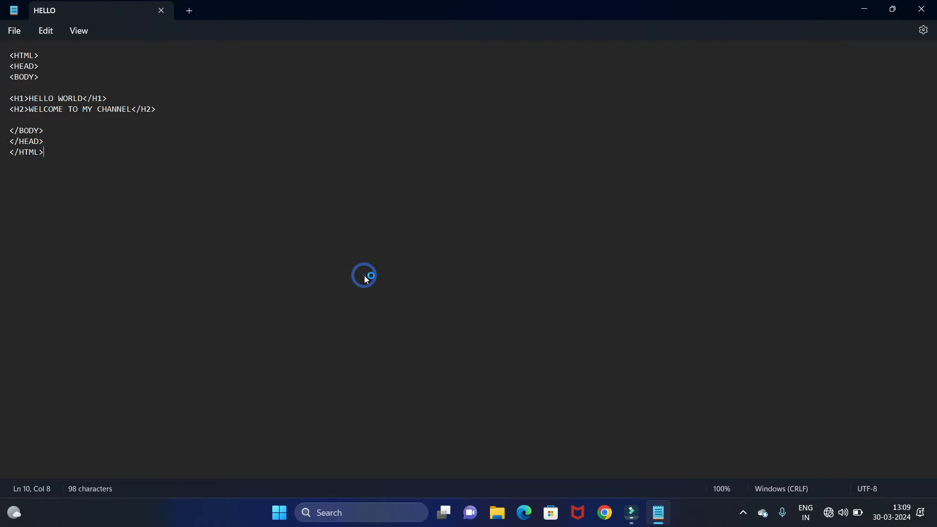
mouse_move(863, 10)
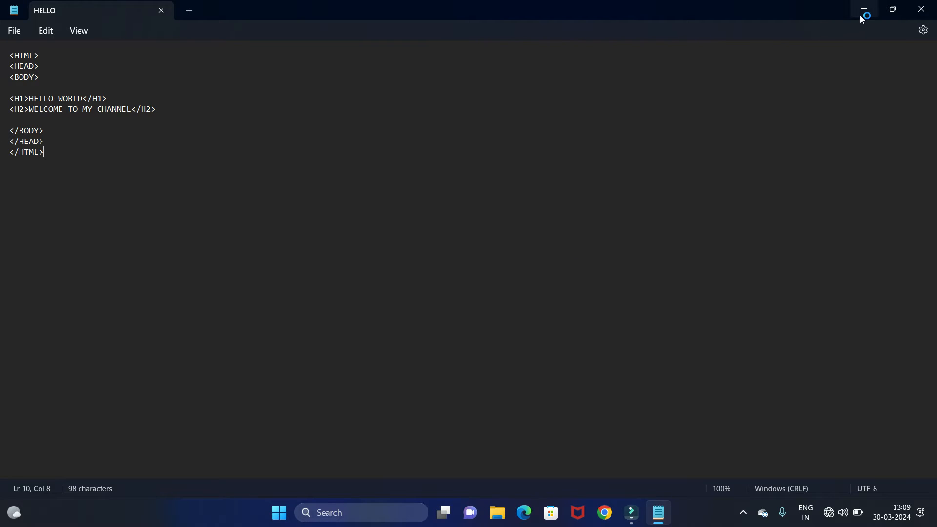
Step: Minimize Notepad and open the desktop HELLO file with Google Chrome
click(863, 10)
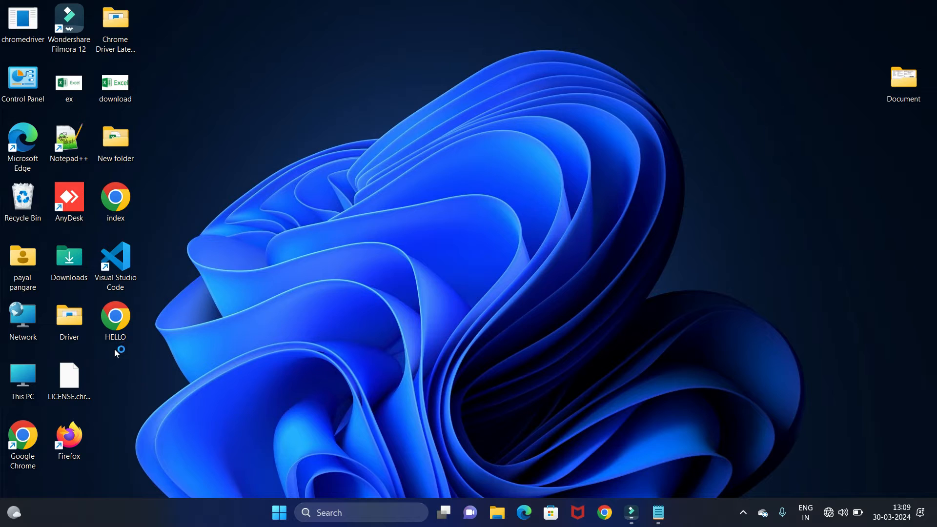
click(115, 320)
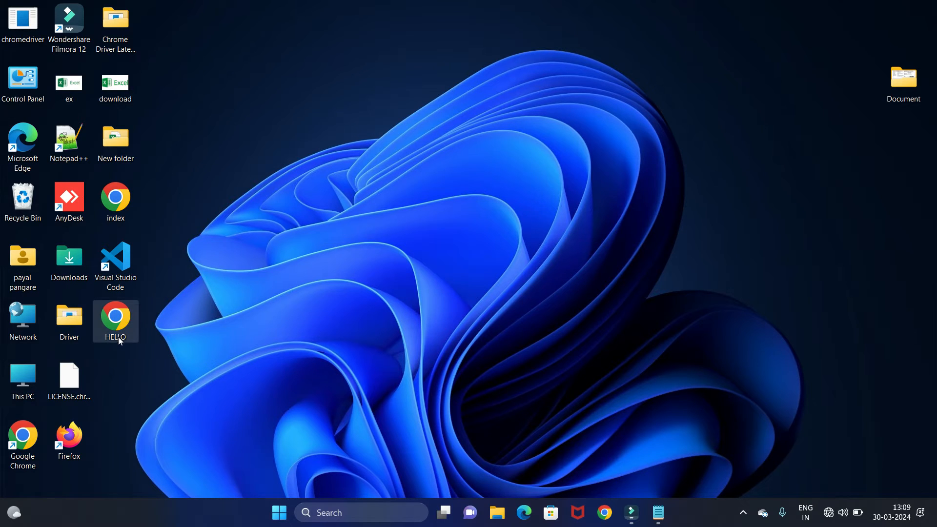
mouse_move(116, 320)
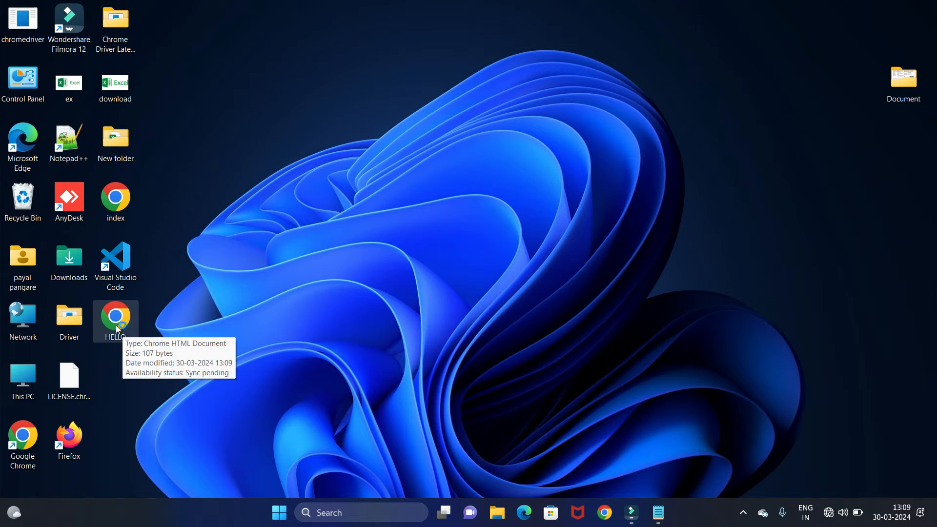
mouse_move(228, 327)
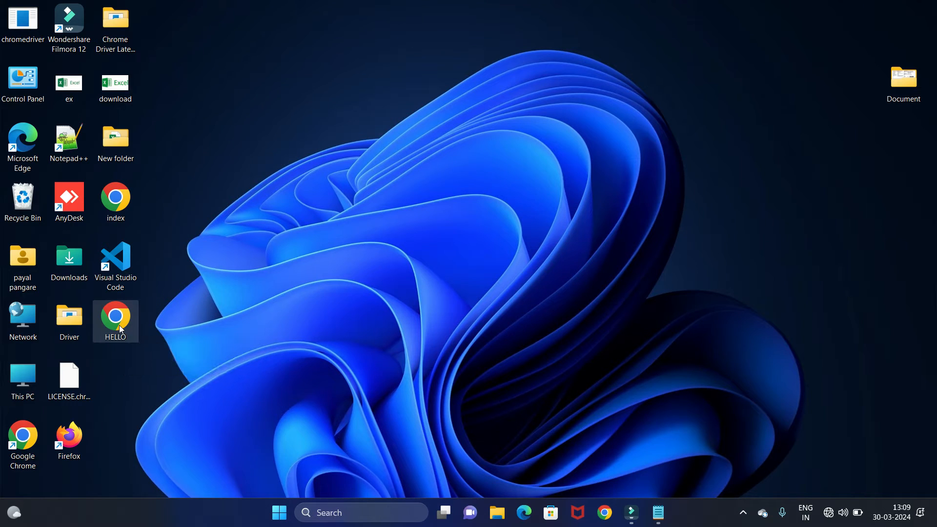
double_click(115, 316)
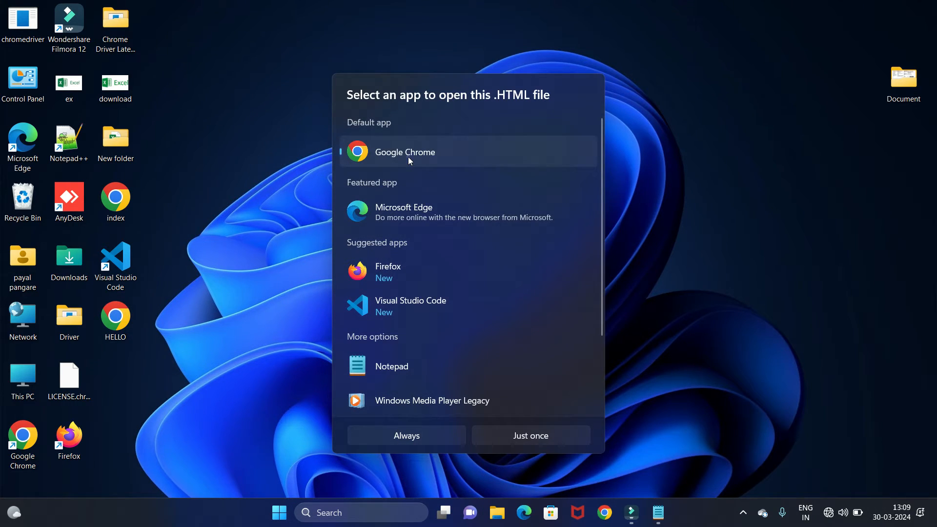
click(529, 435)
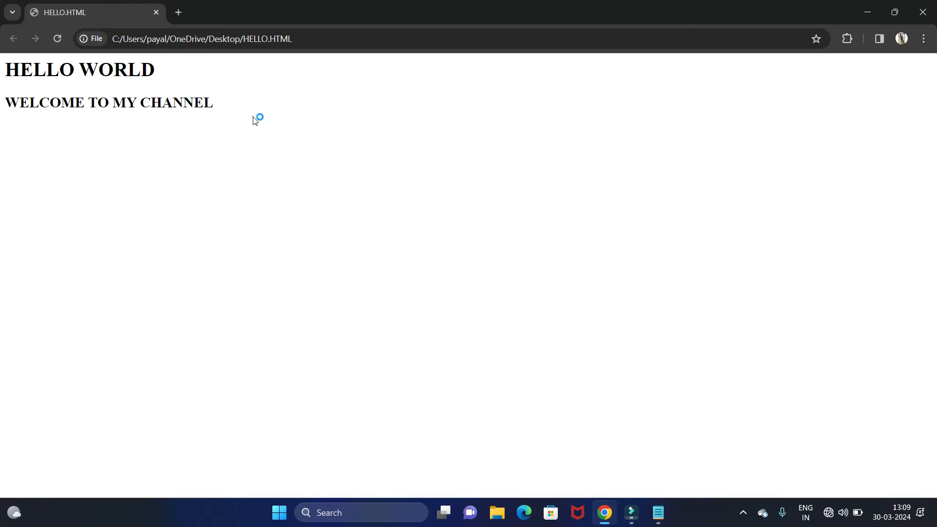
Step: Highlight the HELLO WORLD heading to check it, then close Chrome
double_click(78, 70)
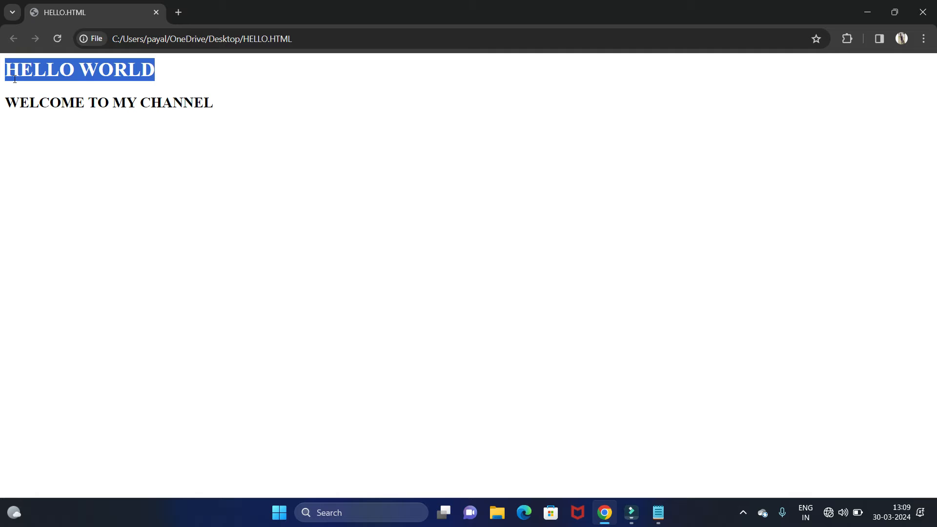
click(217, 110)
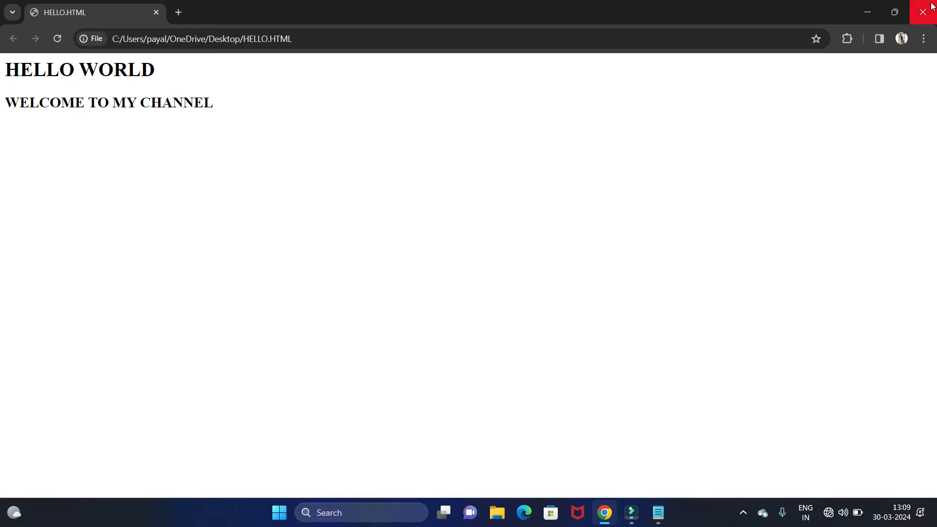
click(926, 11)
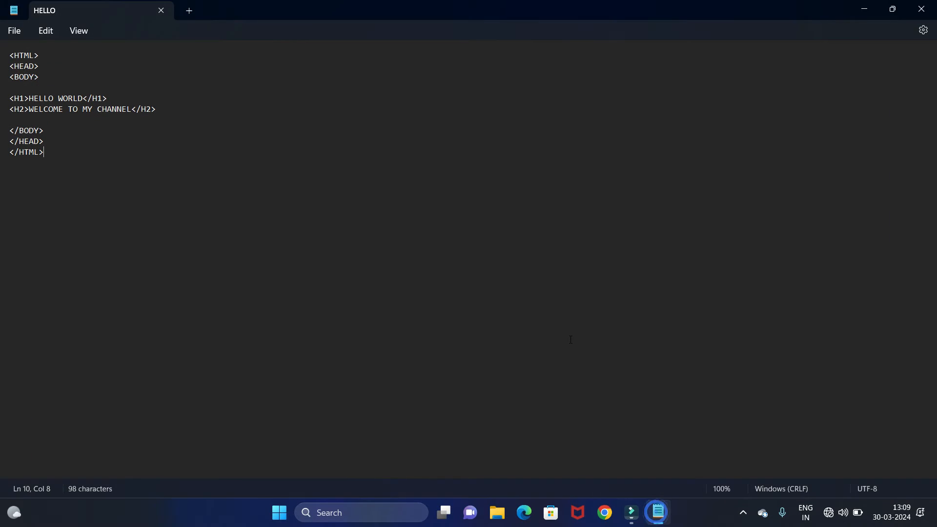
mouse_move(361, 513)
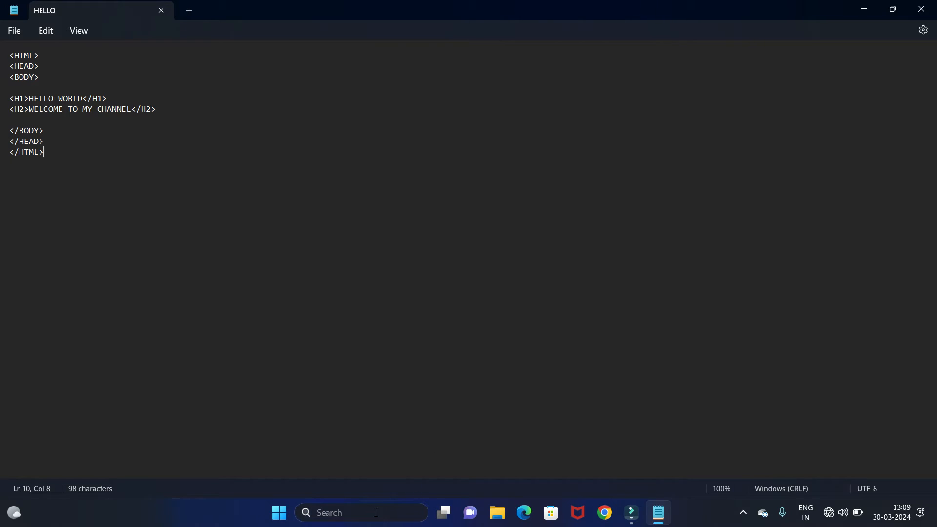
Step: Search 'NOTEpad' in the taskbar and launch Notepad++ from the results
click(278, 512)
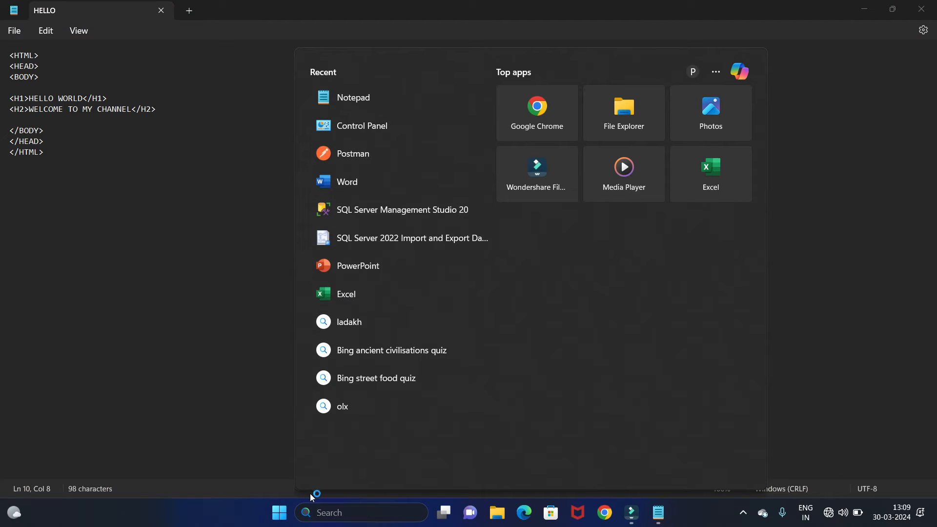
text(NOTEpad)
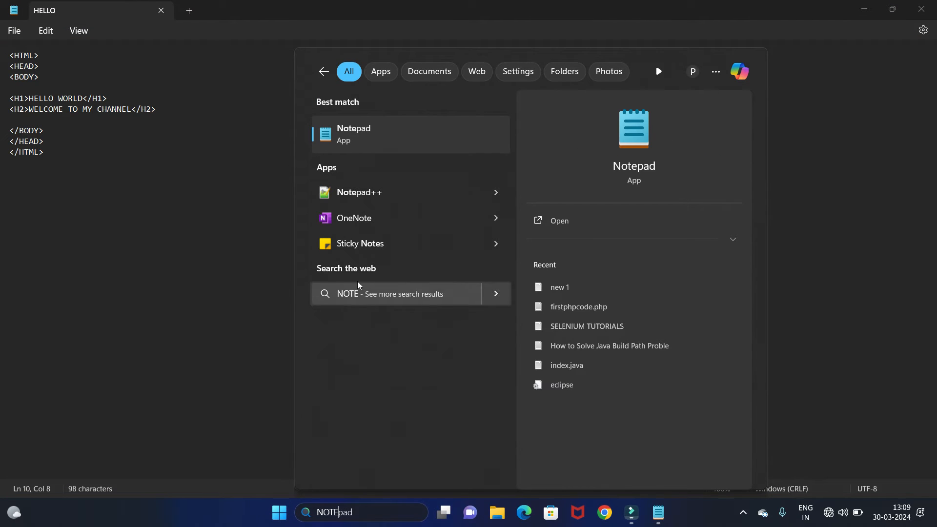
click(359, 192)
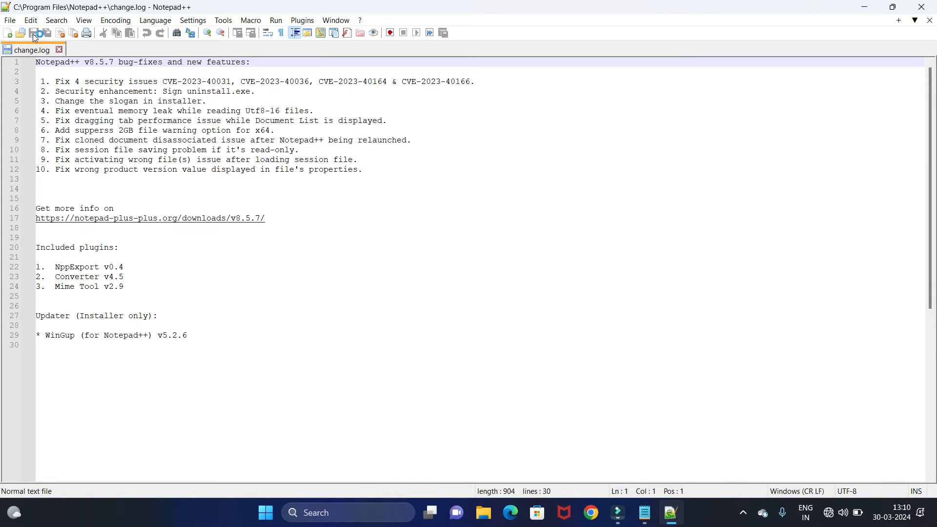
Step: Start a new Notepad++ document and bring over the HTML code from Notepad
click(9, 33)
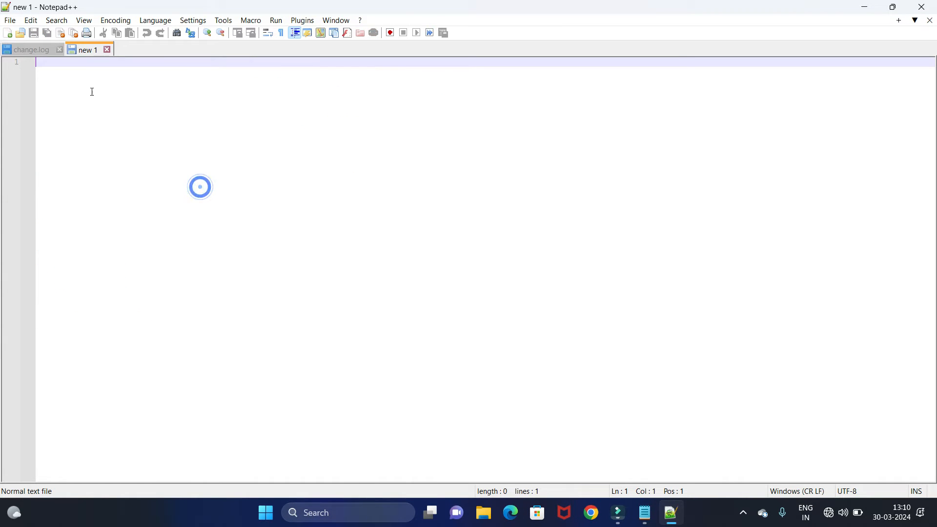
key(alt+tab)
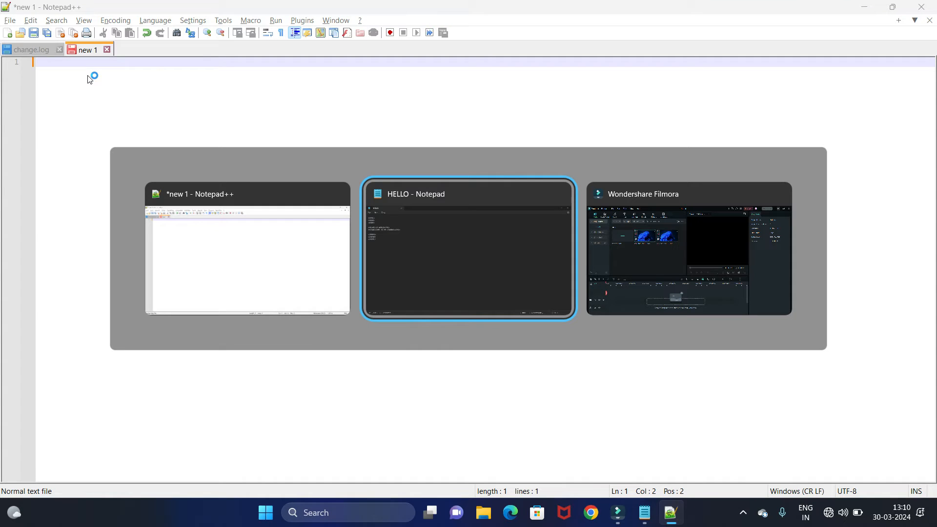
click(467, 249)
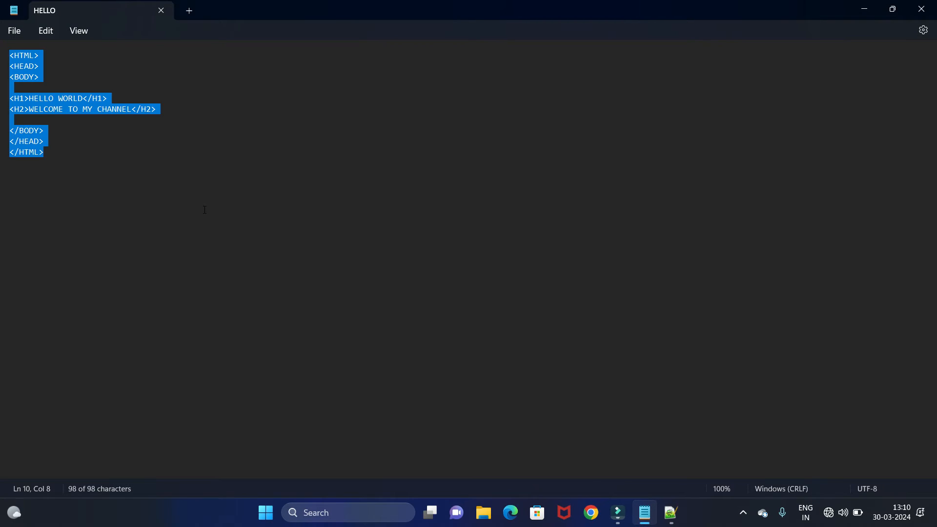
click(669, 512)
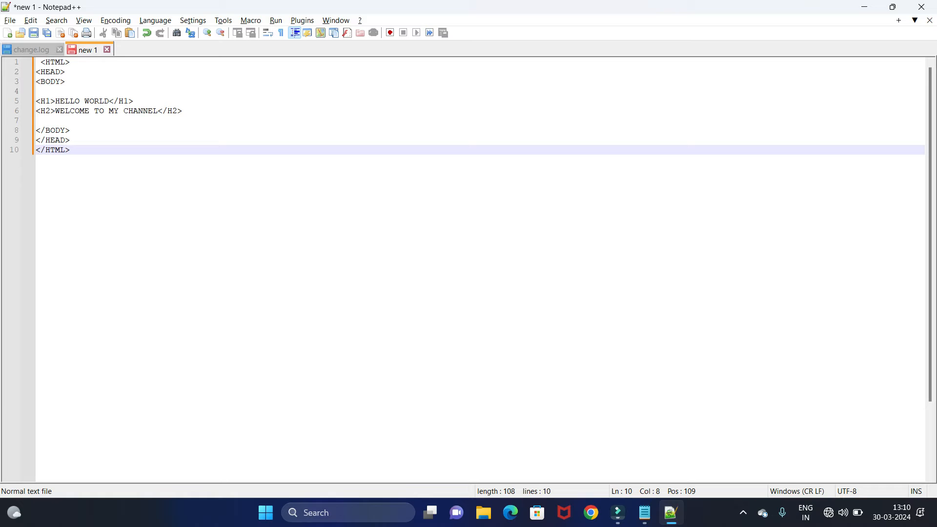
Step: Change the H1 text to 'HTML CODE' and the H2 text to 'IN NOTEPAD++'
click(71, 101)
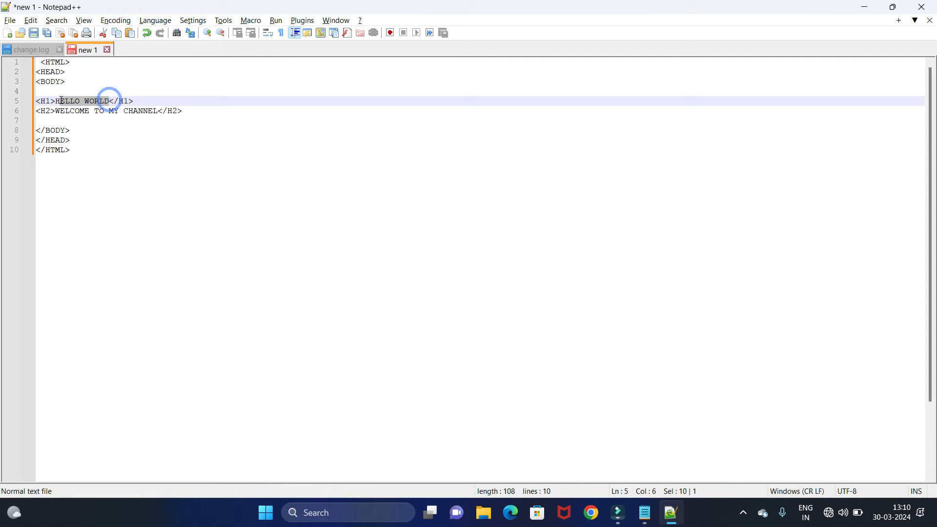
key(Delete)
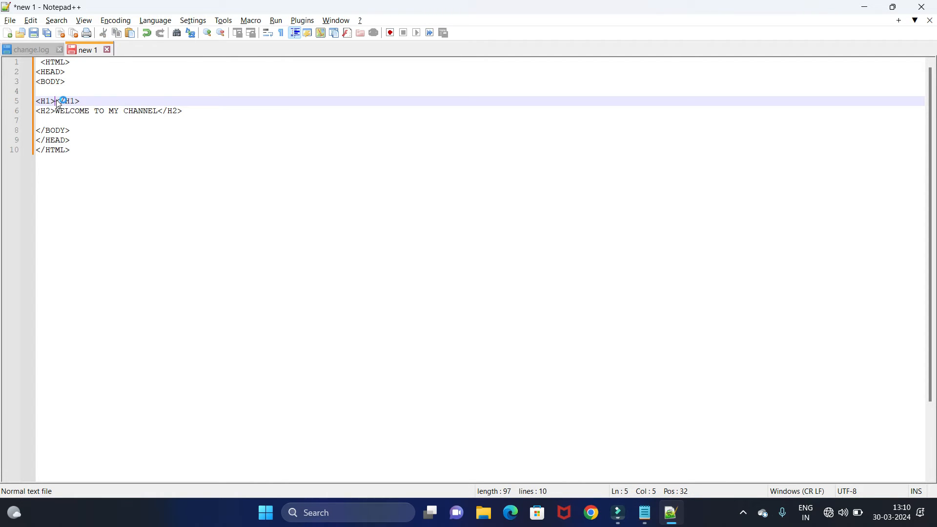
text(H)
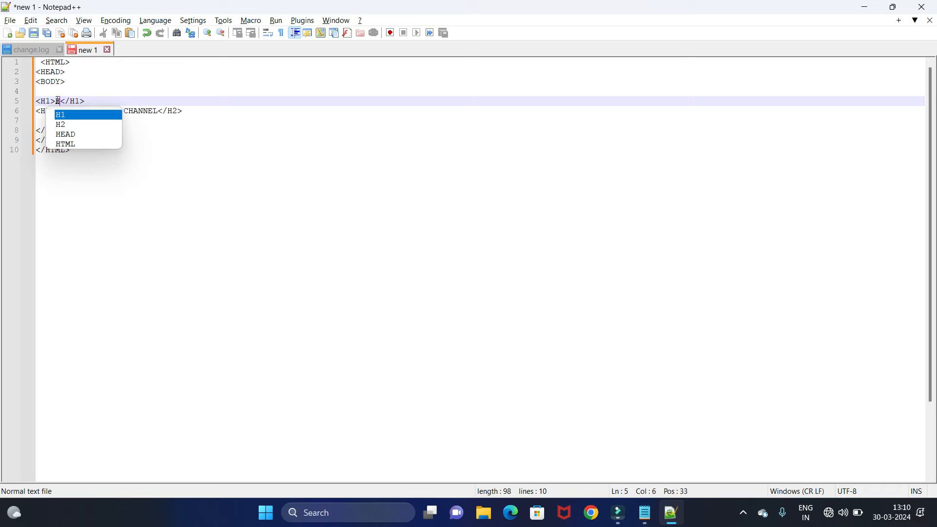
text(TML CODE)
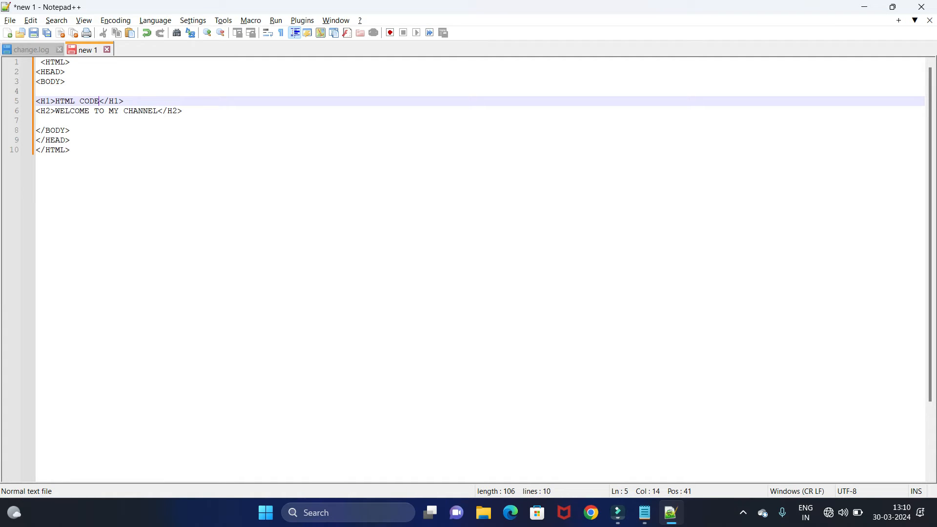
click(55, 111)
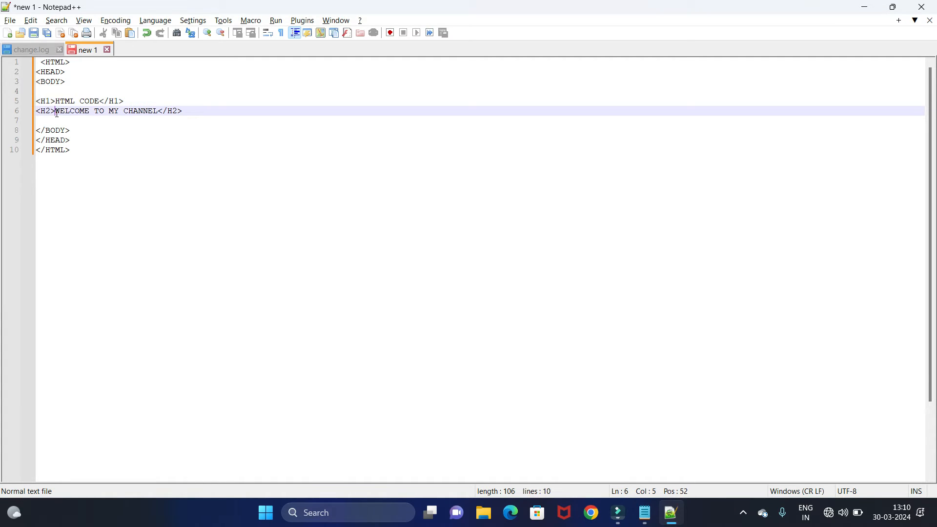
drag(56, 111, 160, 110)
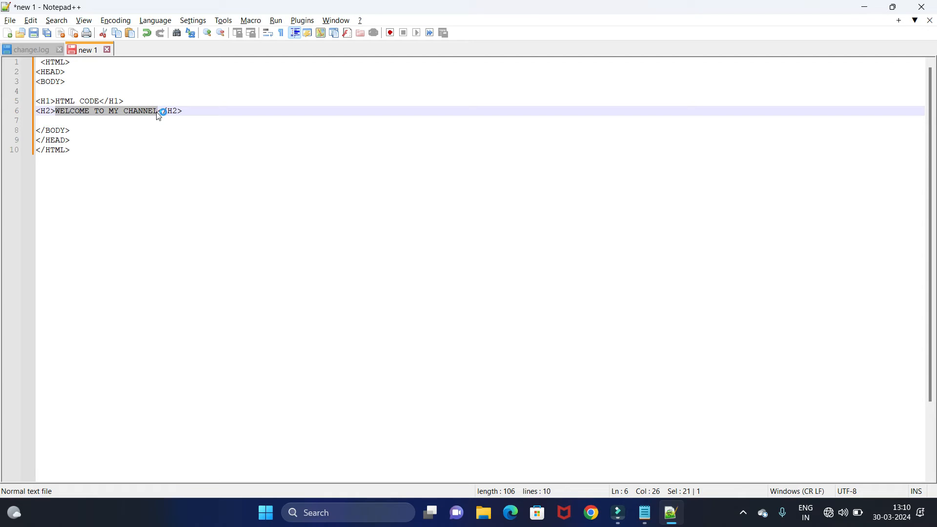
text(IN NOTEPAD++</H2>)
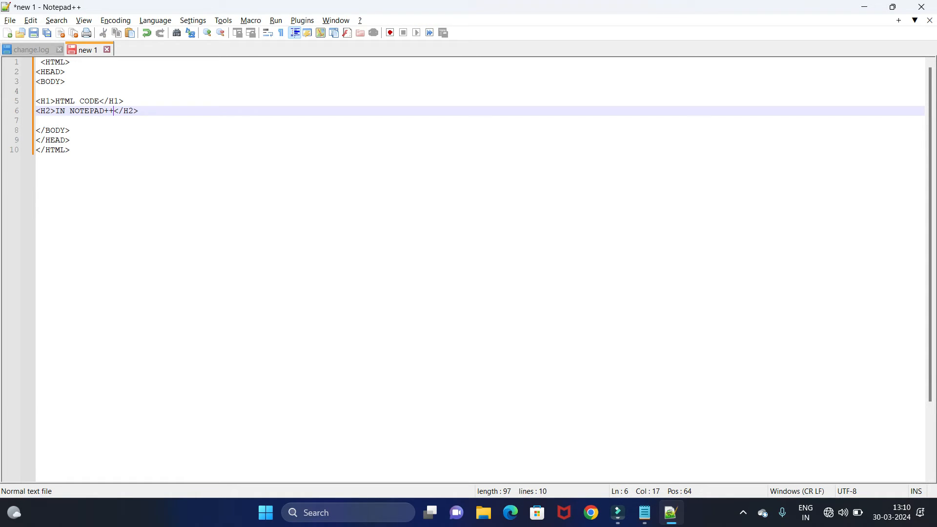
Step: Remove the blank lines and close the change.log tab
click(79, 100)
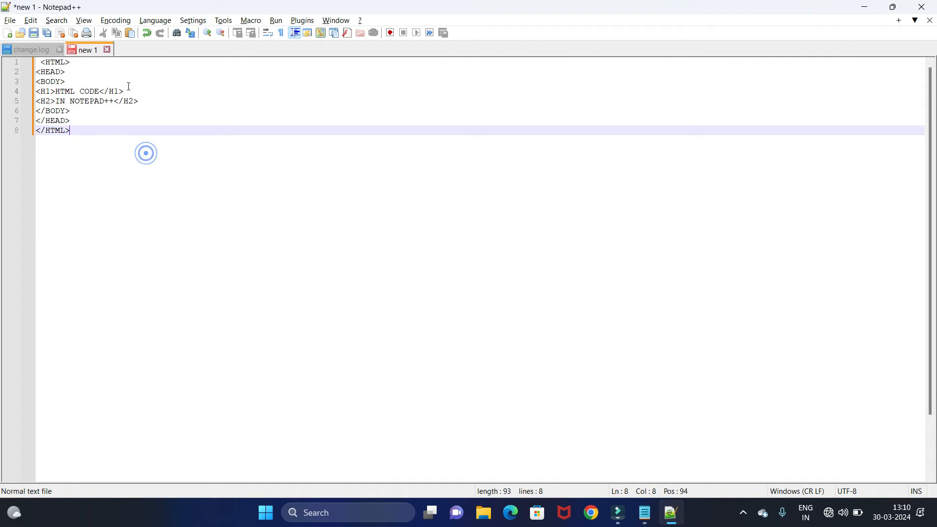
mouse_move(32, 49)
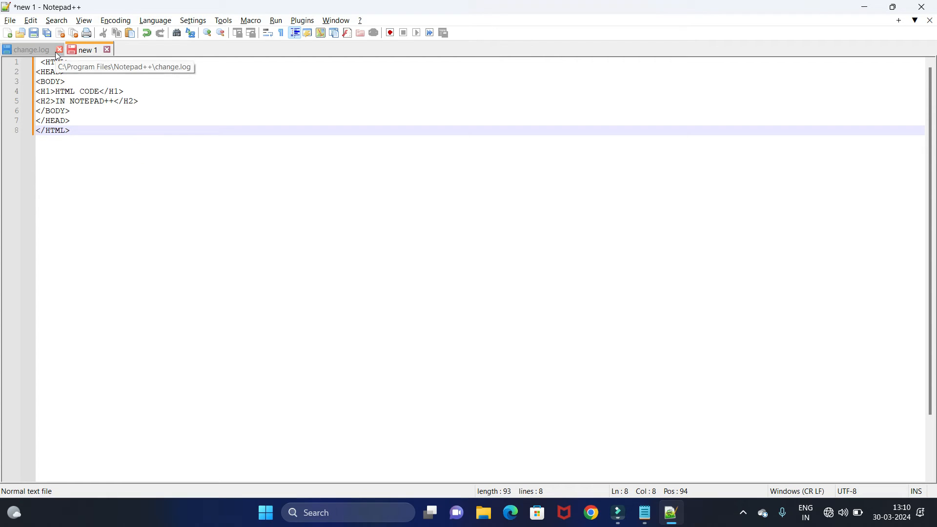
click(59, 49)
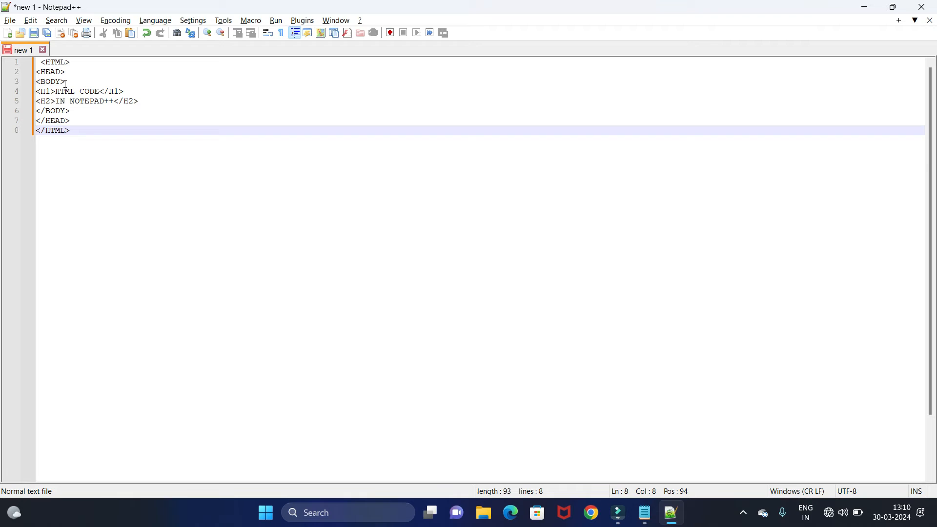
double_click(65, 91)
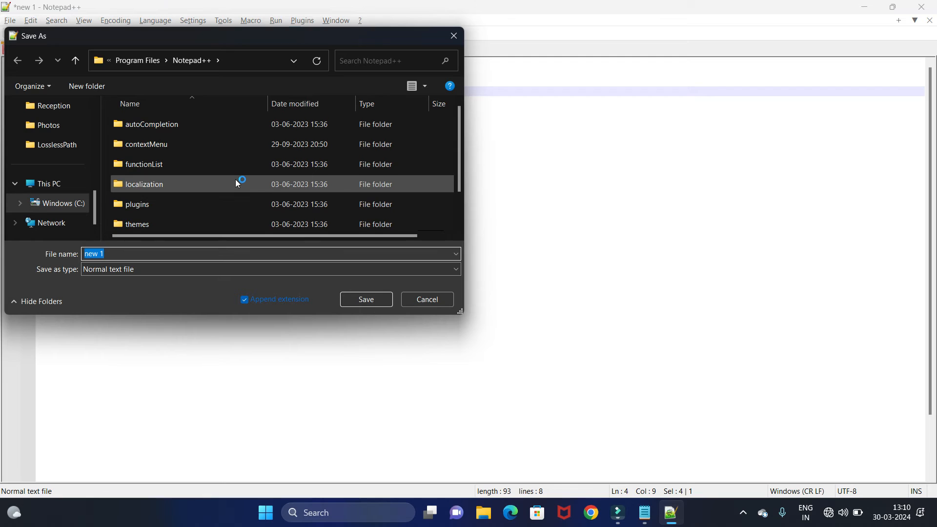
Step: Save the page to the Desktop as INPUT with the Hyper Text Markup Language type
scroll(up, 3)
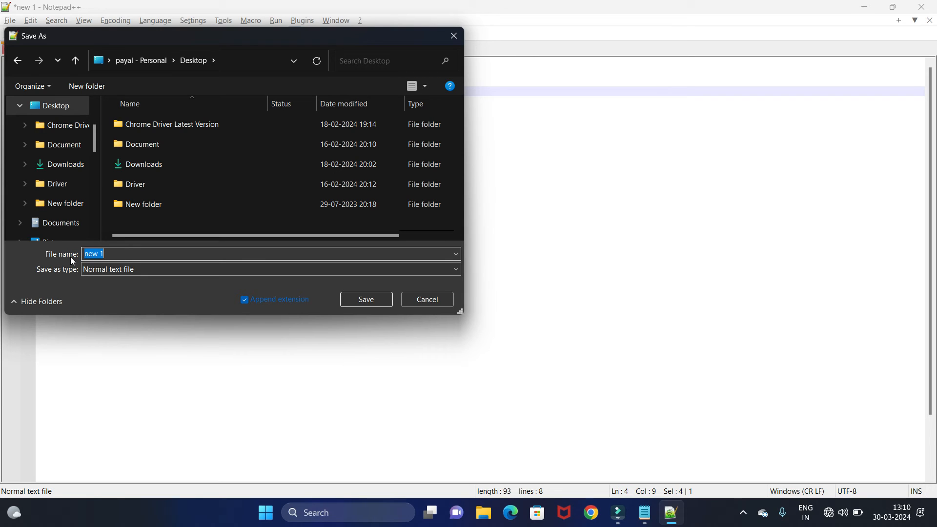
text(INPUT.HT)
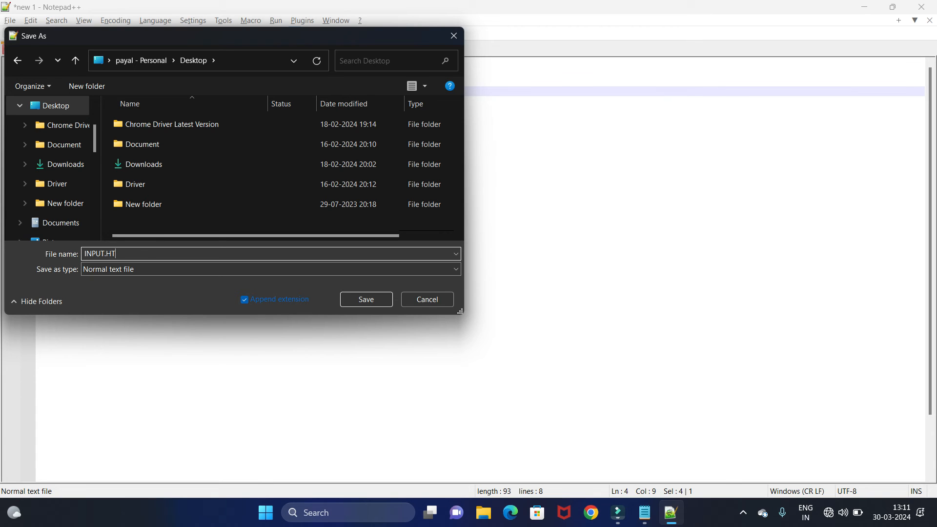
click(269, 270)
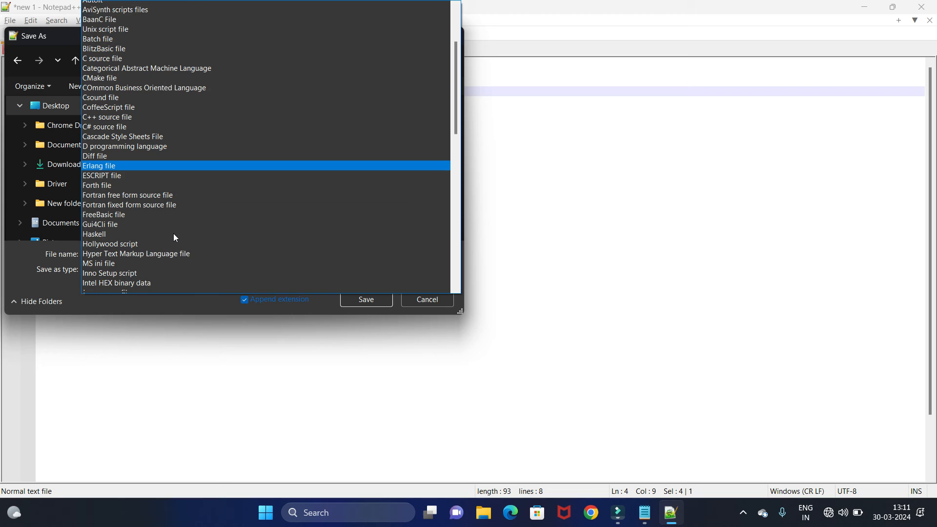
scroll(down, 3)
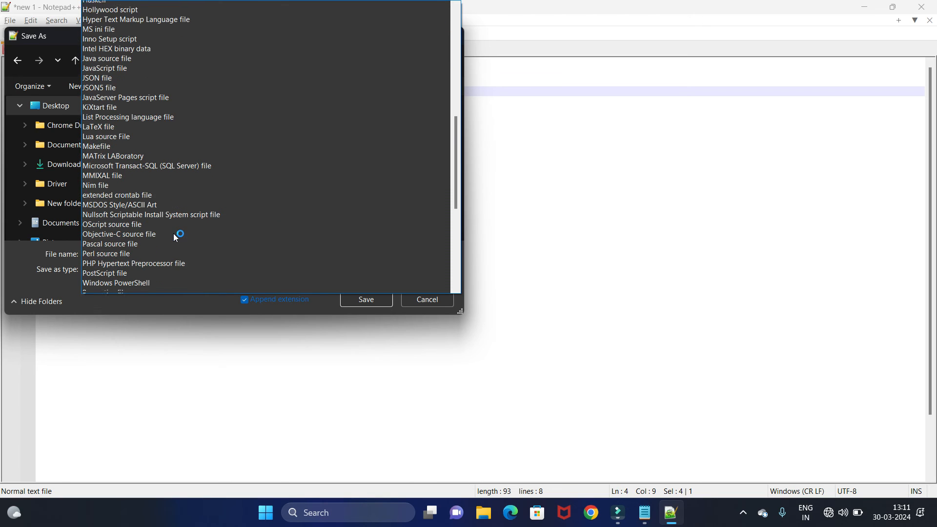
scroll(down, 3)
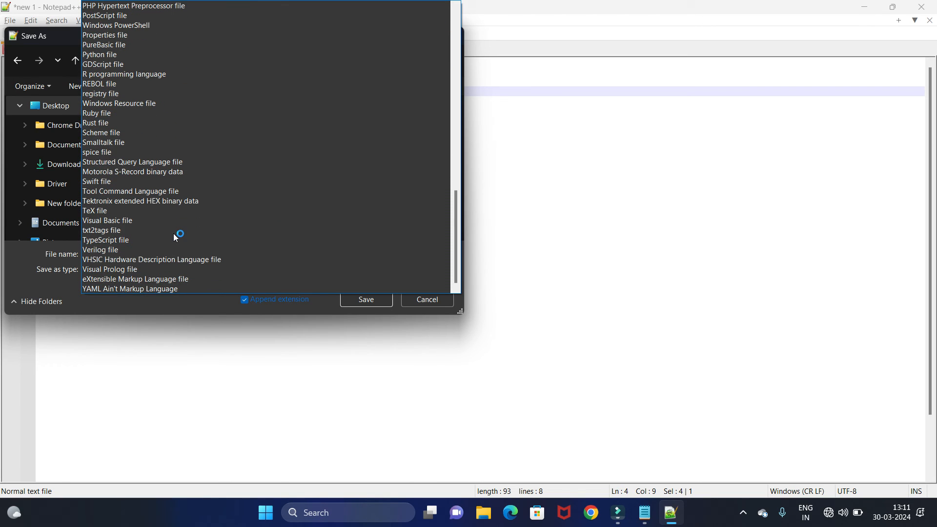
scroll(up, 3)
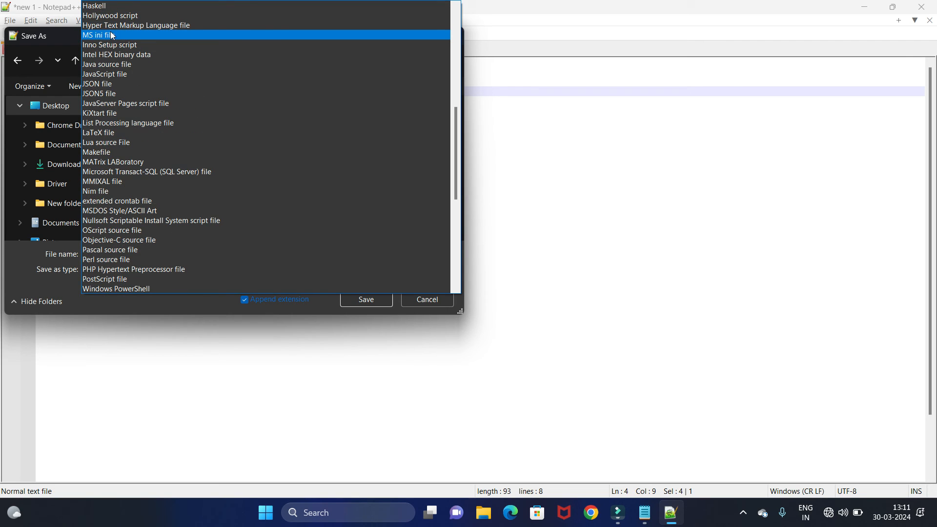
click(136, 26)
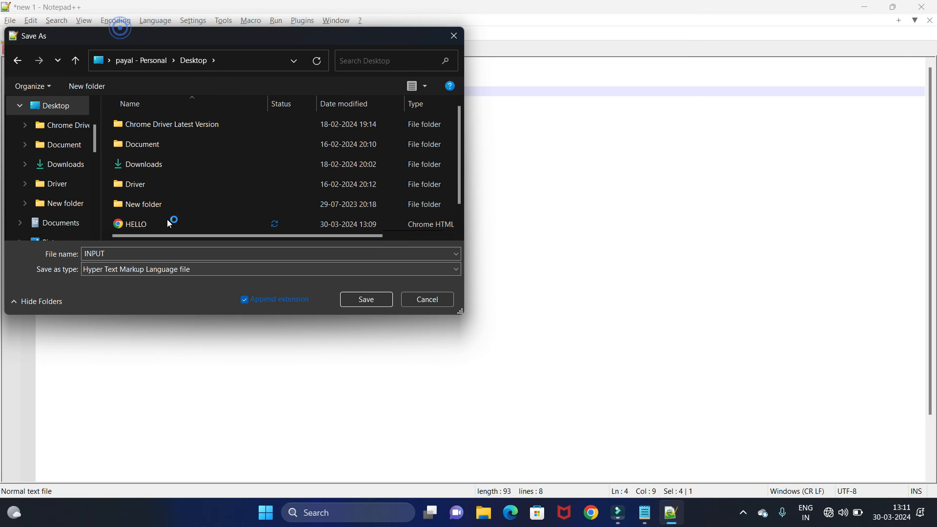
mouse_move(122, 273)
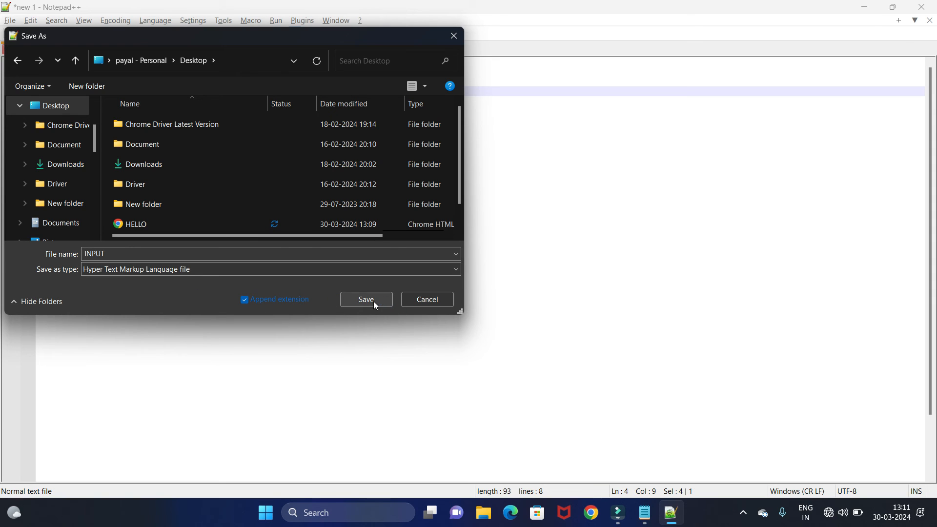
click(365, 299)
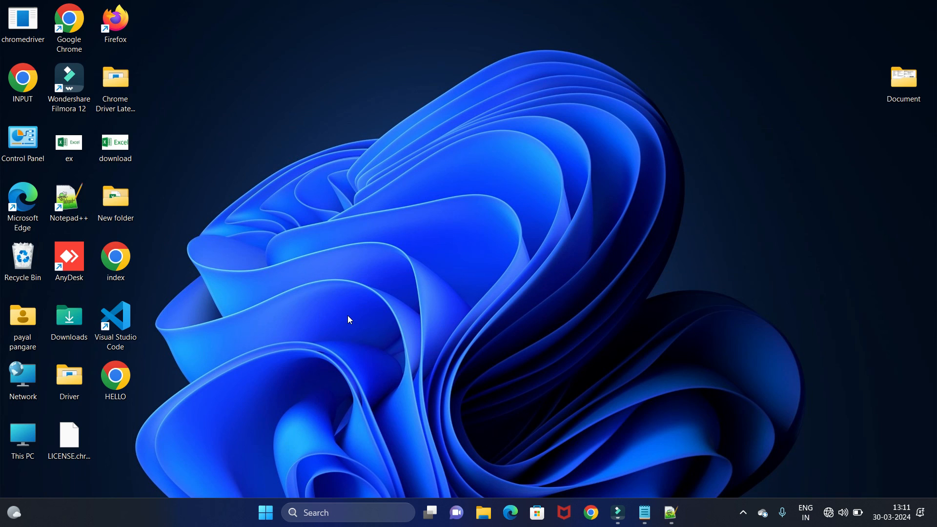
mouse_move(296, 96)
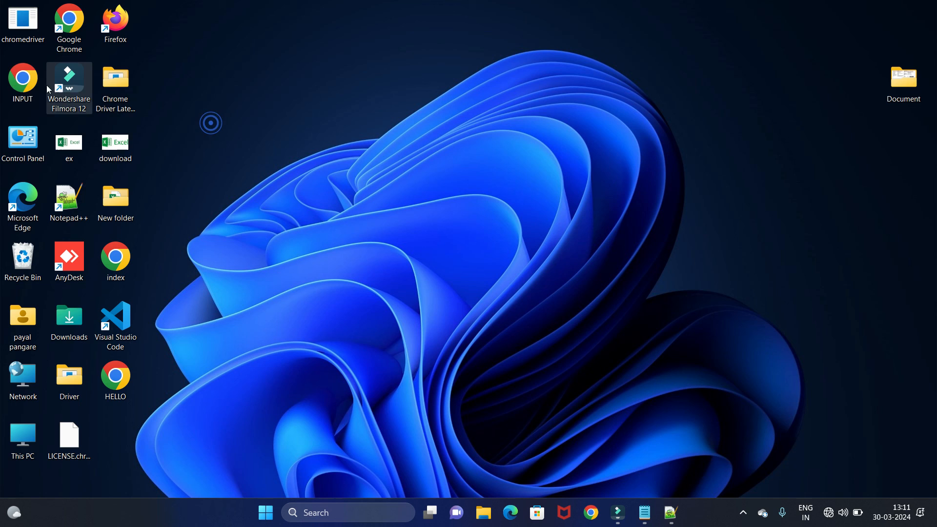
mouse_move(23, 81)
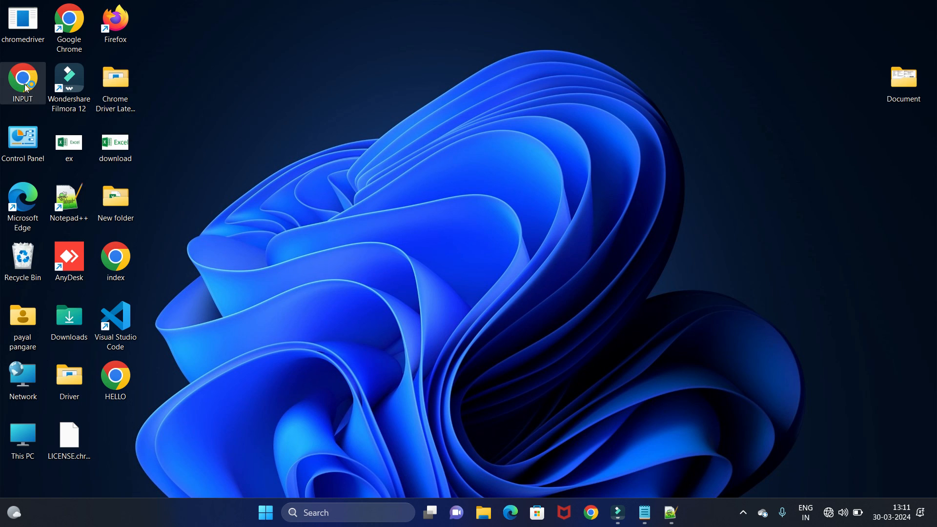
Step: Open the desktop INPUT file so it displays in Chrome
double_click(23, 78)
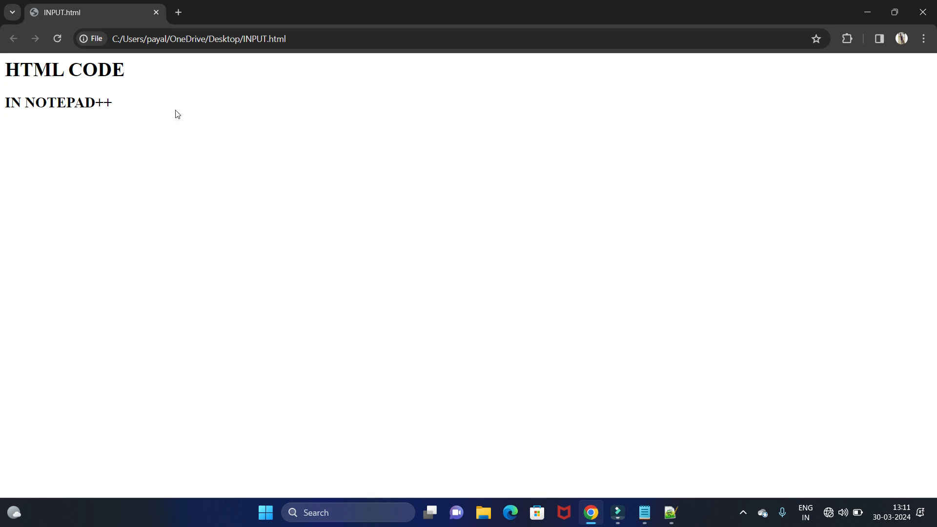
Step: Confirm the 'IN NOTEPAD++' heading renders in Chrome and switch back to INPUT.html in Notepad++
double_click(64, 69)
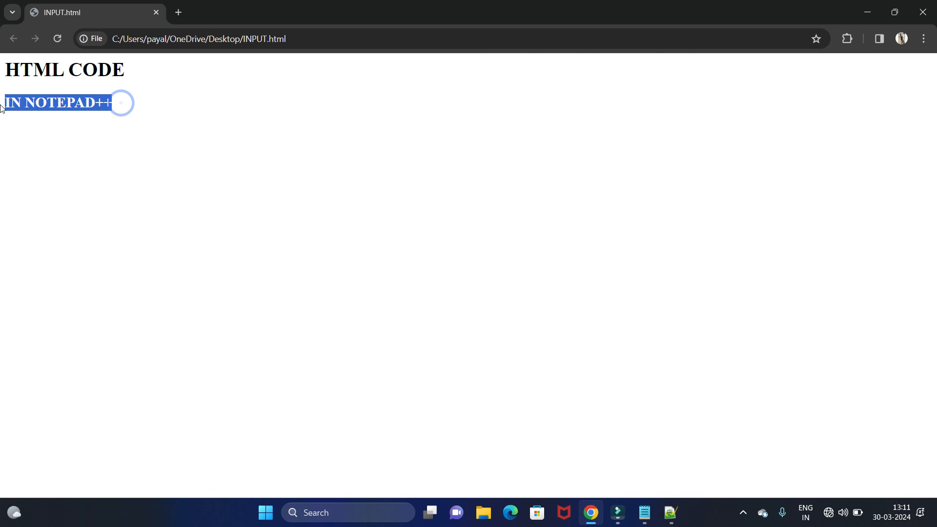
key(alt+tab)
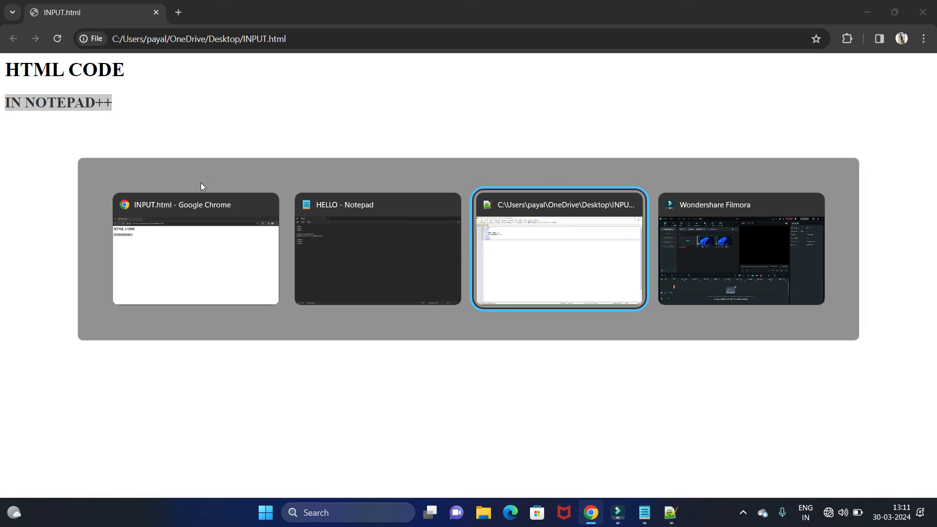
click(558, 249)
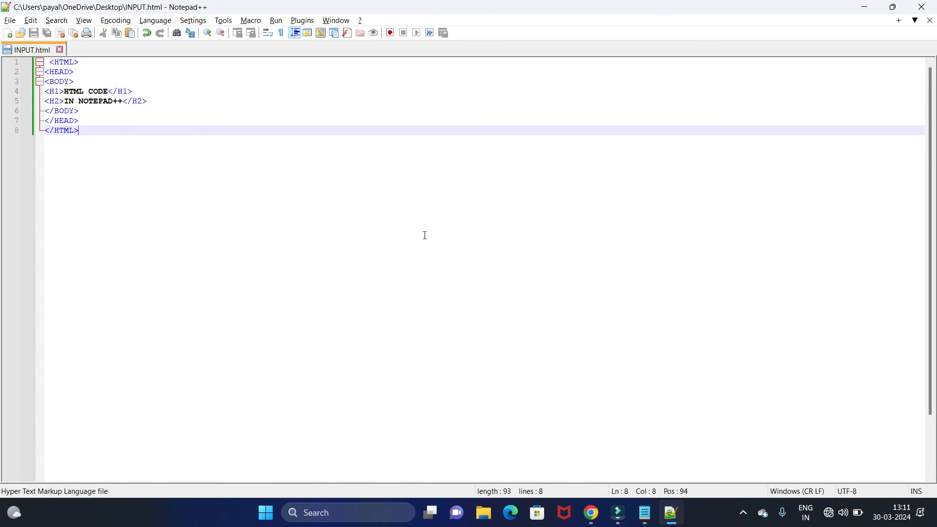